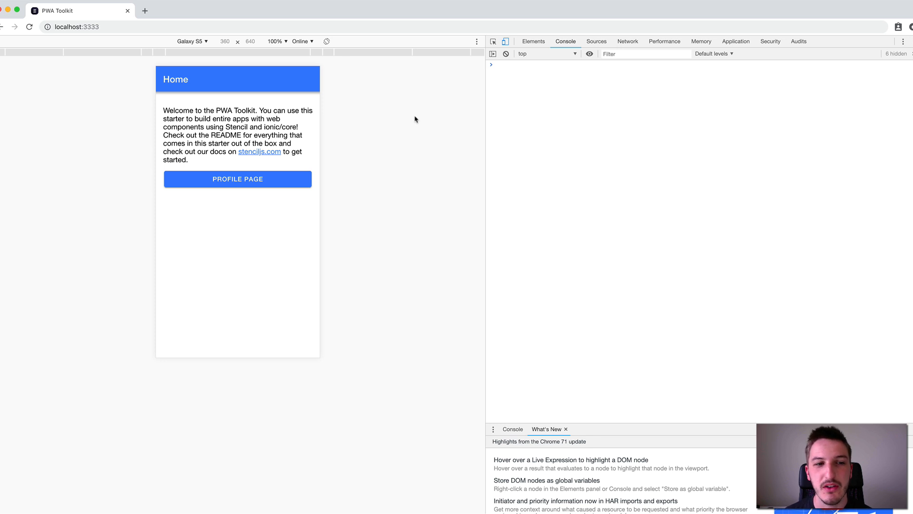
mouse_move(413, 119)
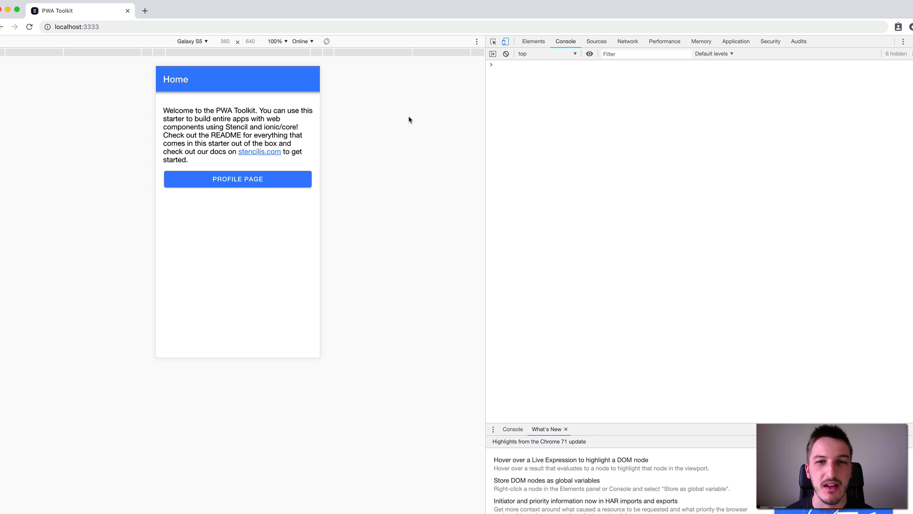
mouse_move(406, 119)
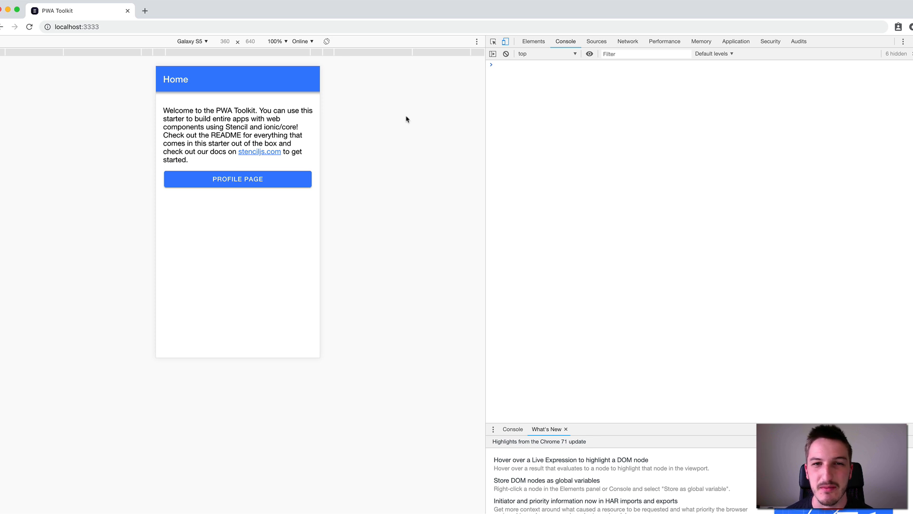
mouse_move(401, 121)
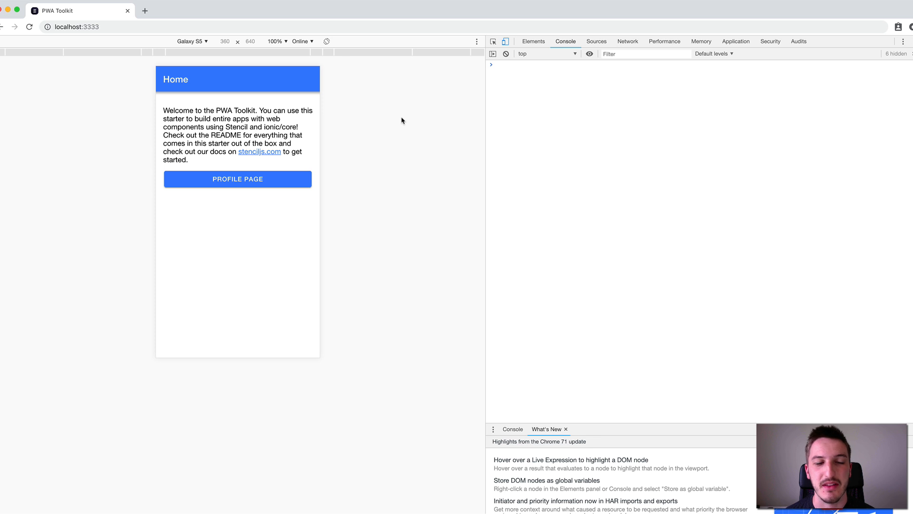
mouse_move(408, 121)
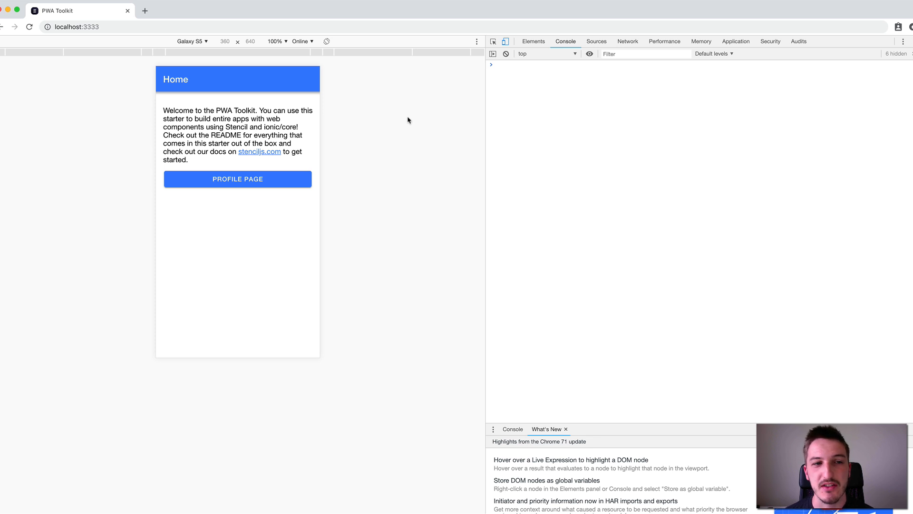
mouse_move(383, 116)
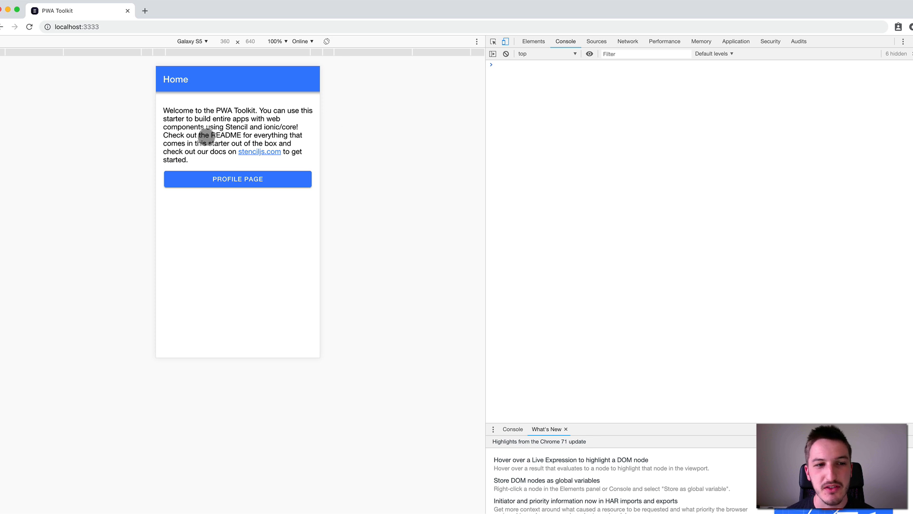
mouse_move(340, 120)
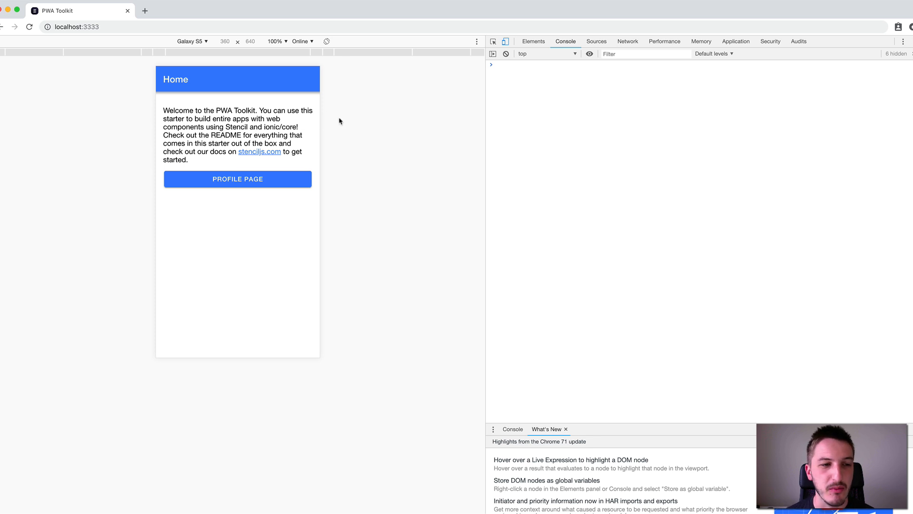
mouse_move(194, 55)
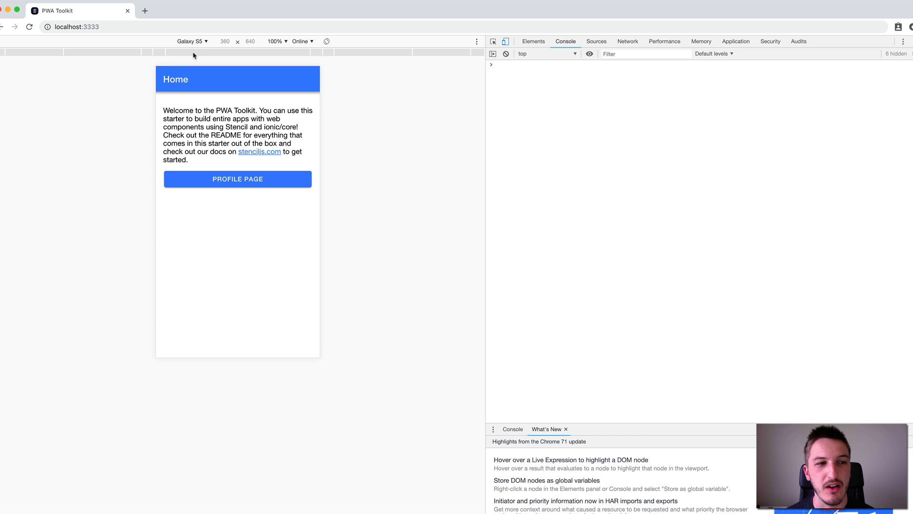
Visit the app's profile page in the browser and return to the home page.
left_click(236, 179)
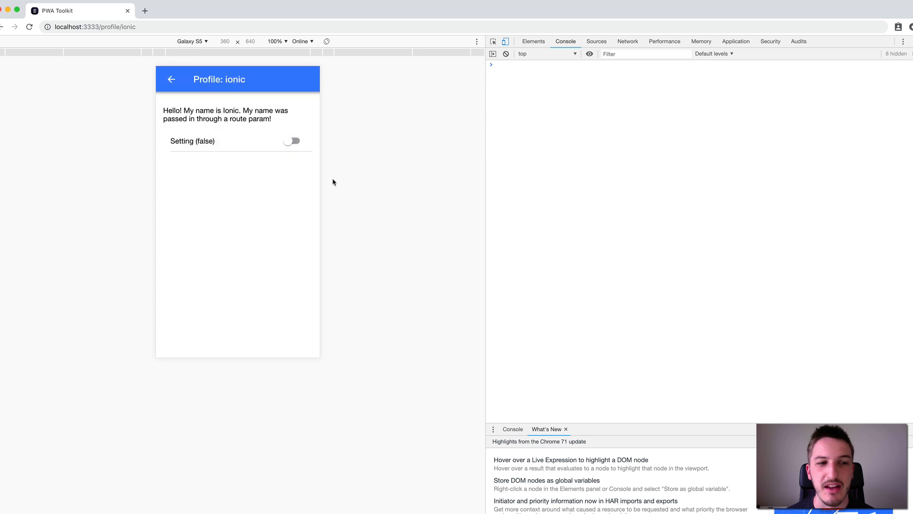
mouse_move(410, 137)
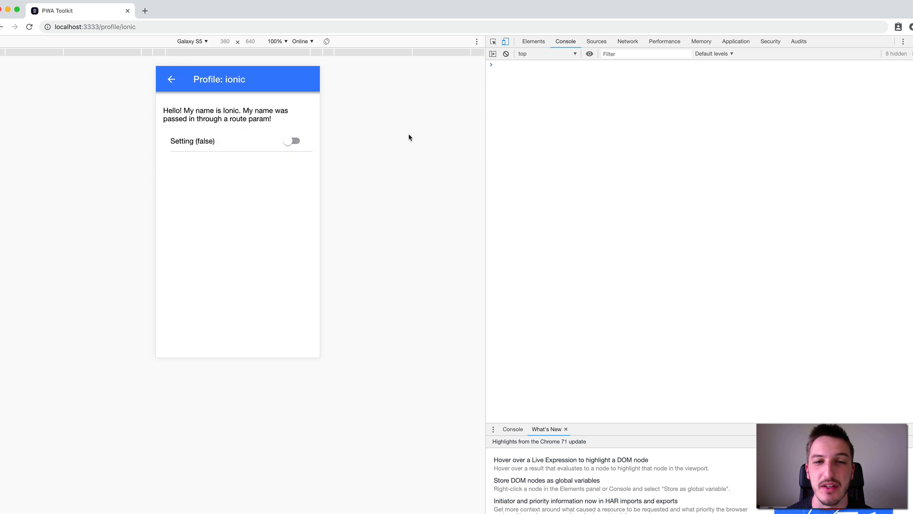
left_click(173, 79)
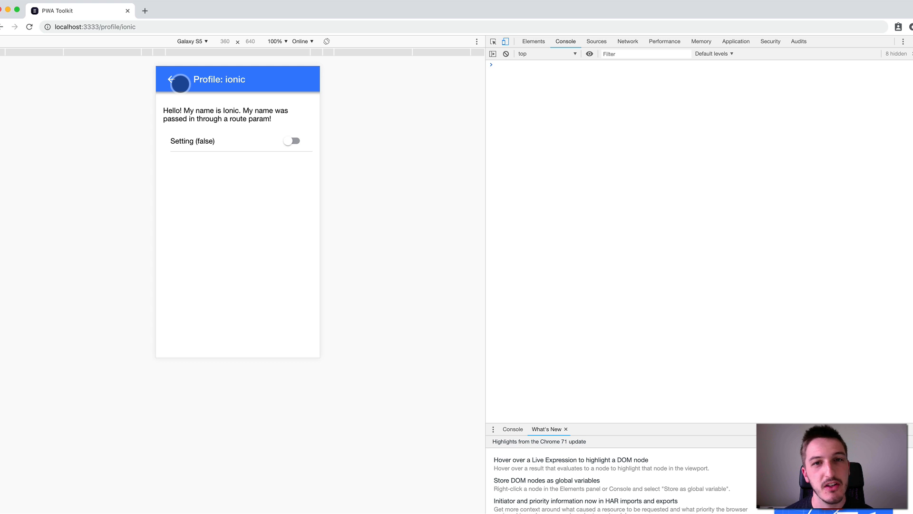
left_click(180, 84)
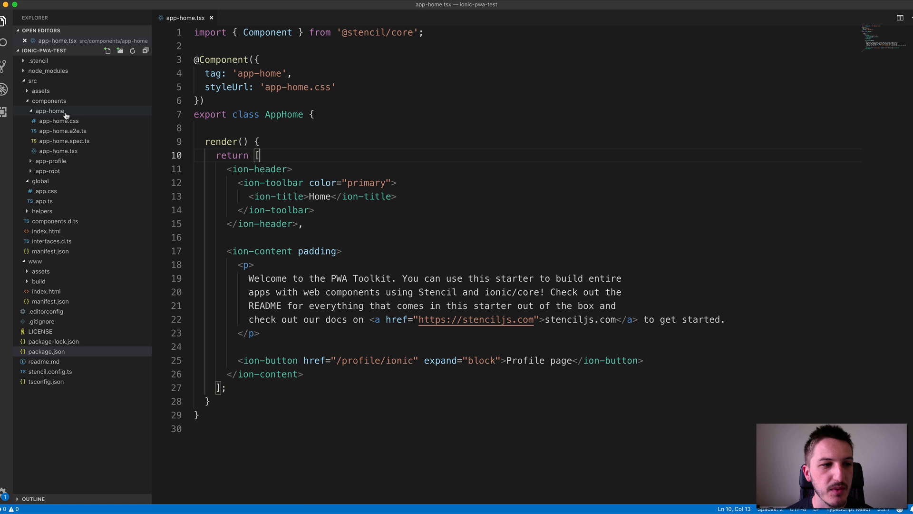
Review app-home.tsx in VS Code, highlighting the ion-header block of the render output.
left_click(51, 111)
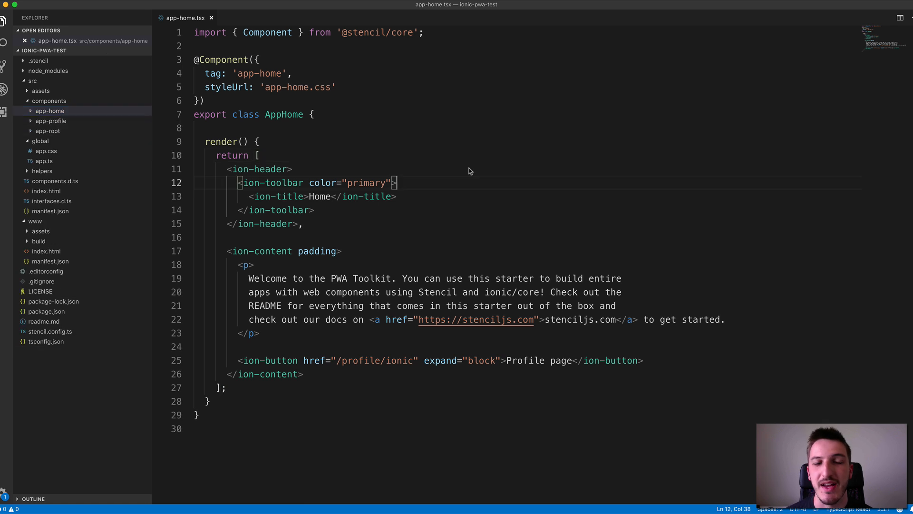
mouse_move(26, 121)
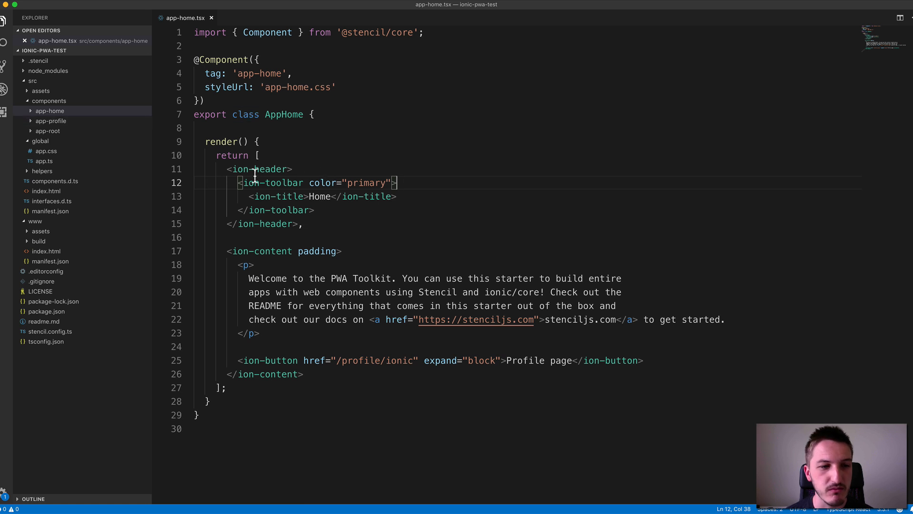
left_click_drag(233, 169, 286, 224)
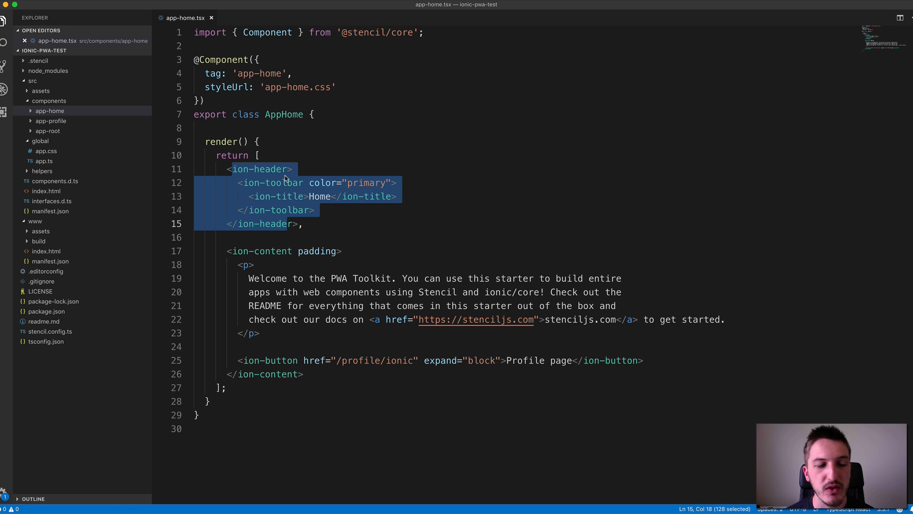
left_click(258, 155)
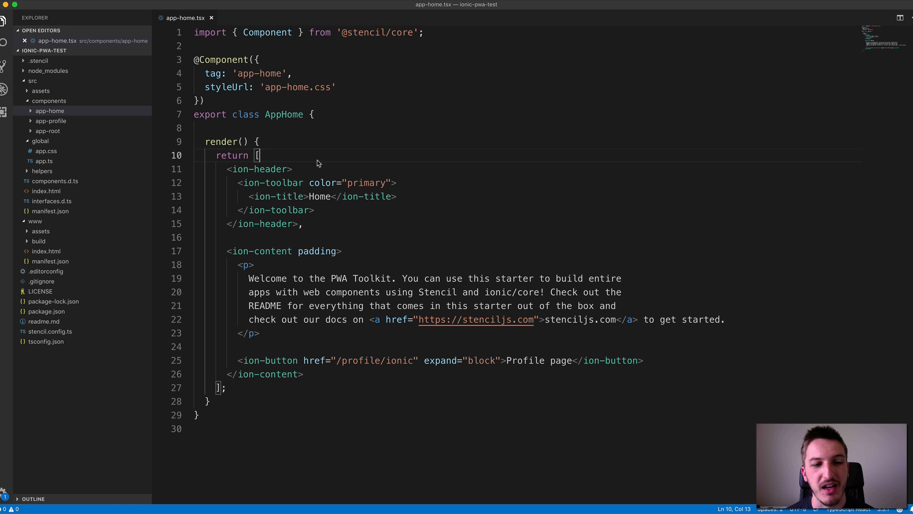
mouse_move(320, 161)
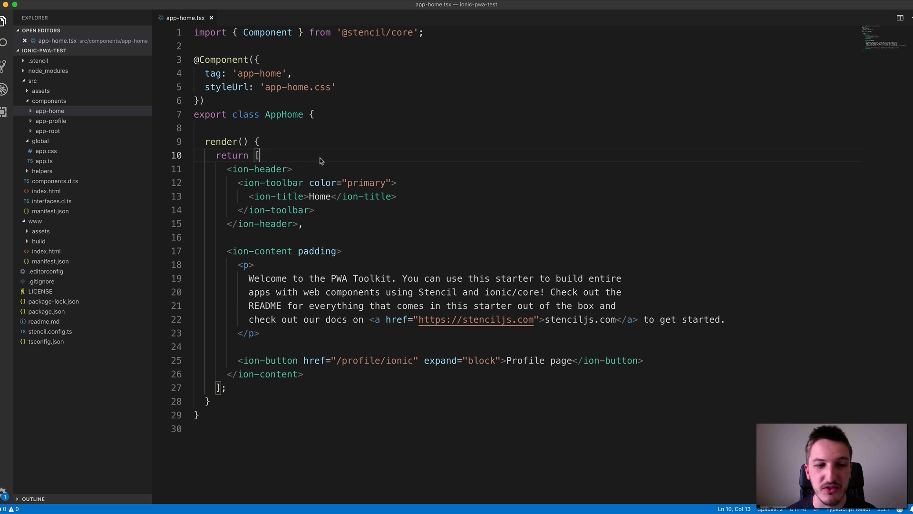
mouse_move(309, 281)
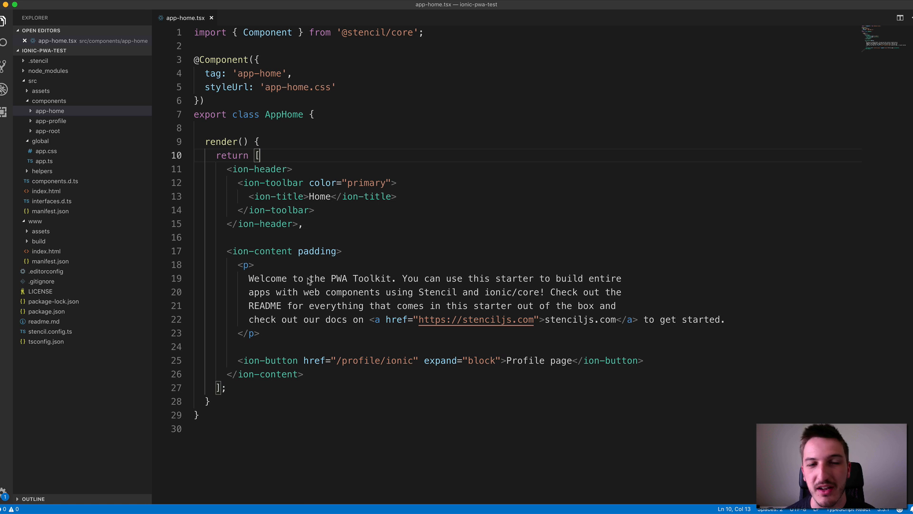
mouse_move(350, 241)
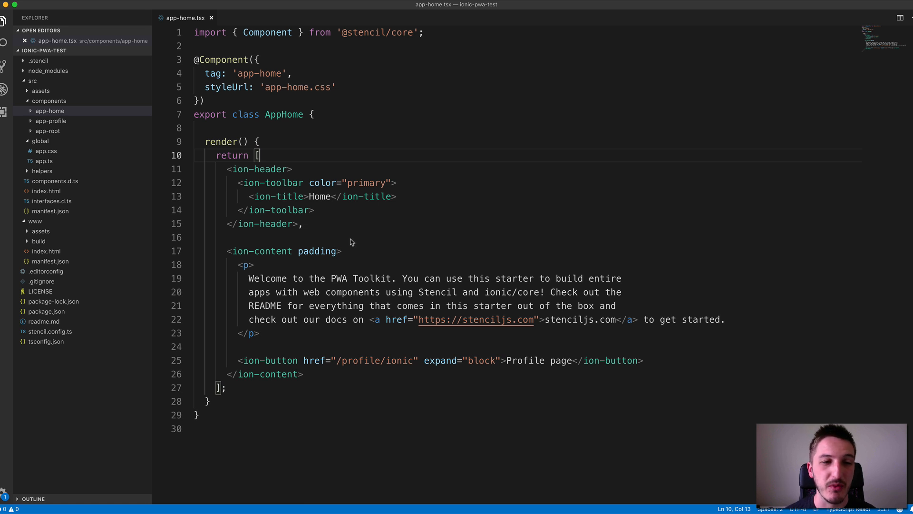
mouse_move(371, 244)
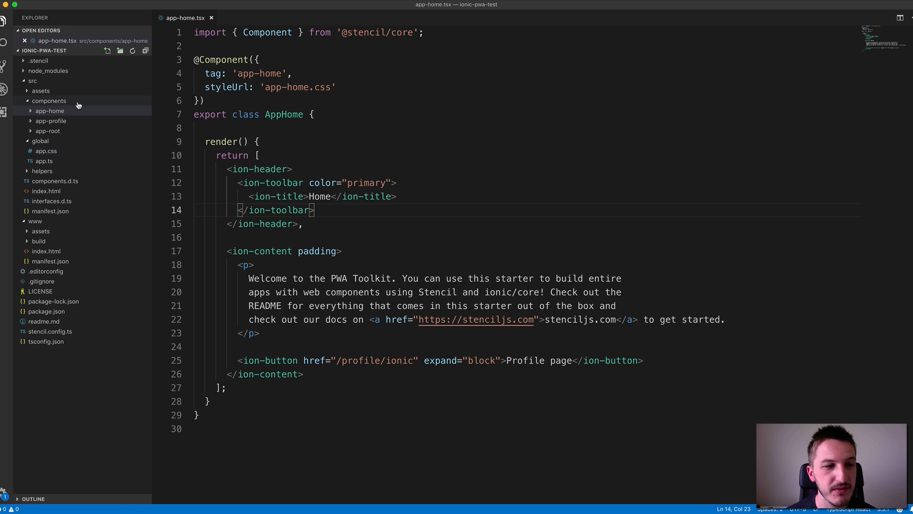
Create a new app-test folder inside src/components.
right_click(49, 111)
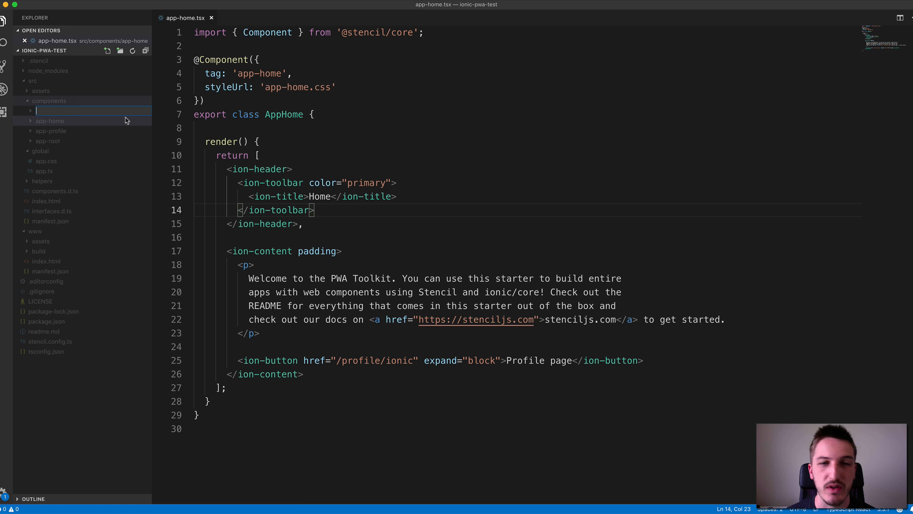
mouse_move(125, 120)
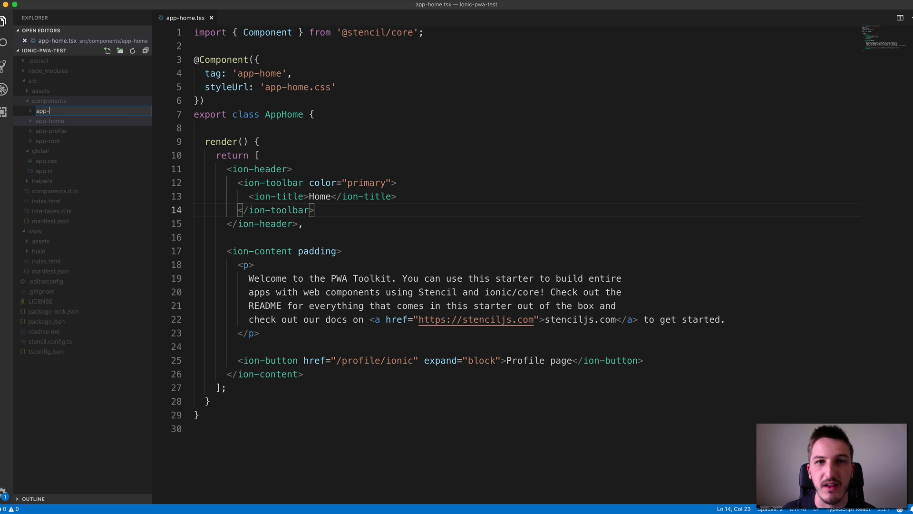
type("test")
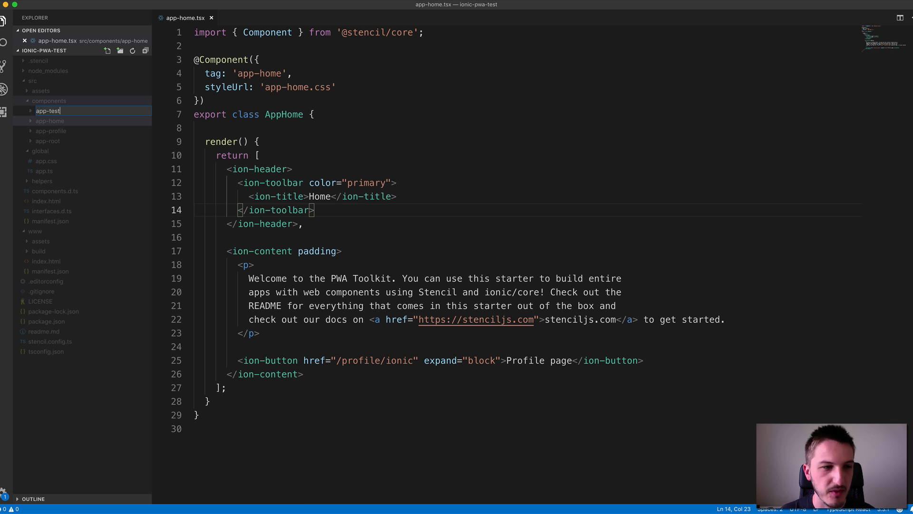
mouse_move(120, 125)
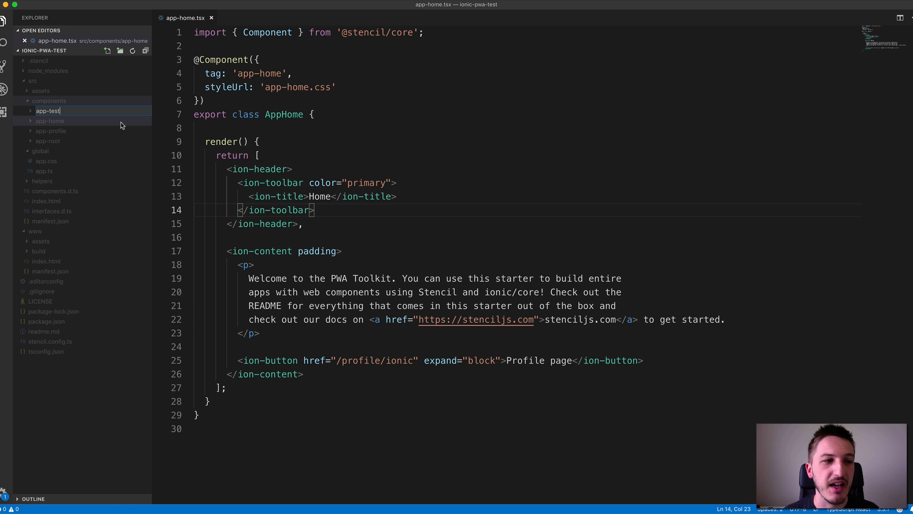
key("Enter")
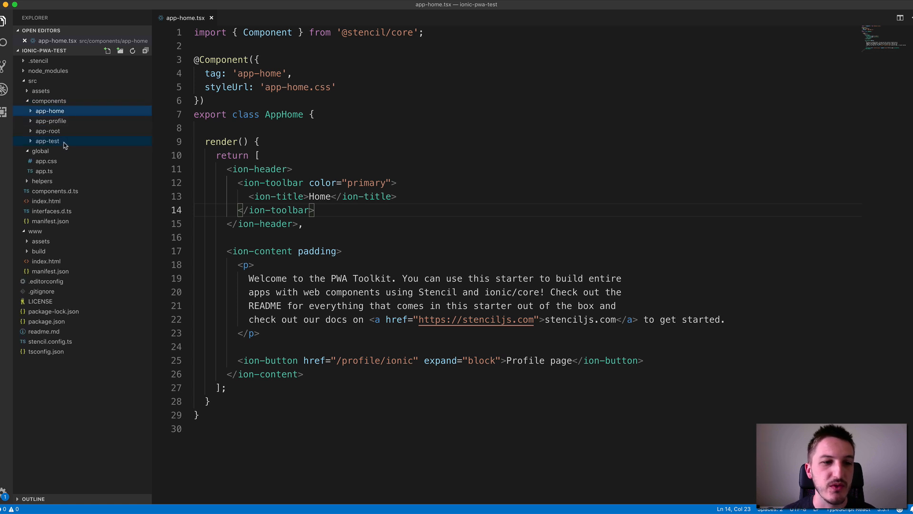
Select the new app-test folder, glancing at the ion-content tag in app-home.tsx.
left_click(47, 141)
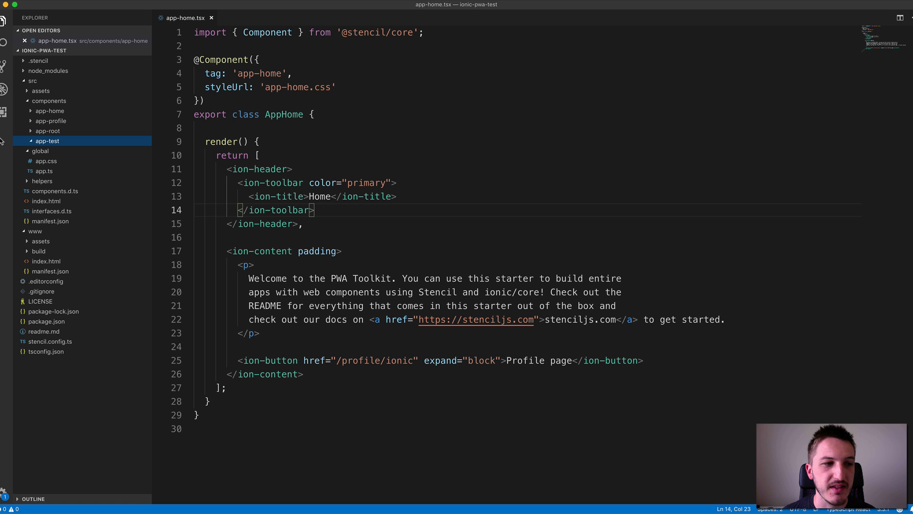
mouse_move(47, 141)
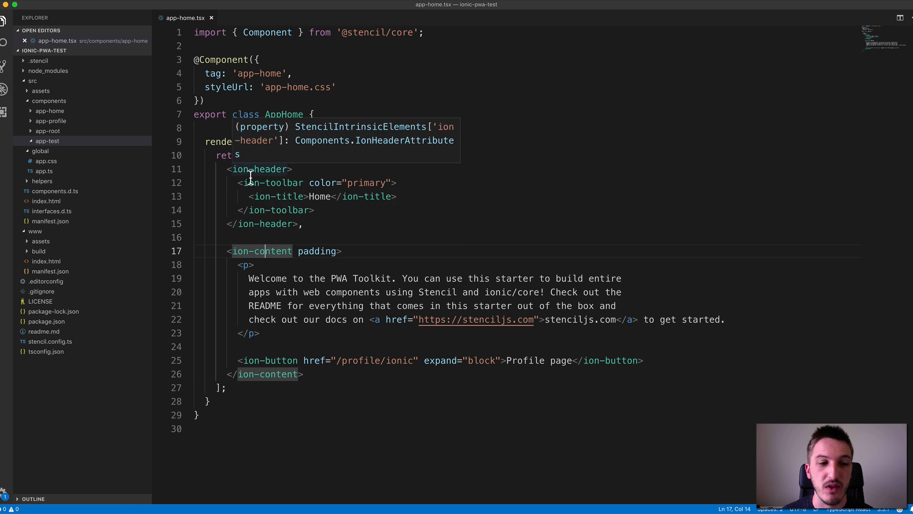
double_click(241, 250)
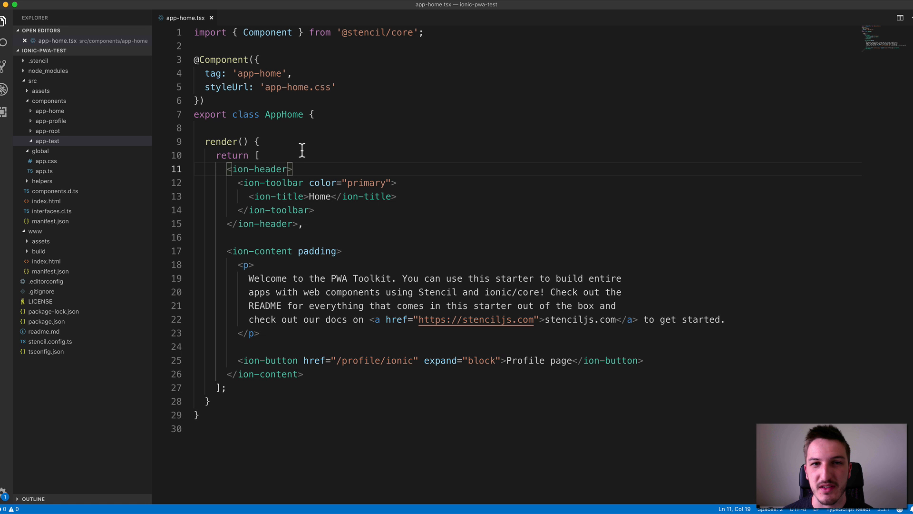
left_click(48, 141)
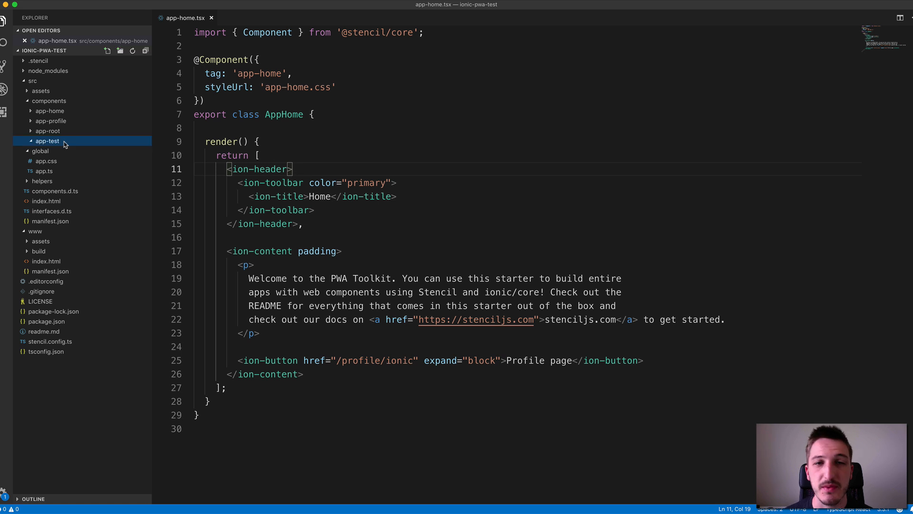
Create an empty app-test.tsx file inside the app-test folder.
right_click(47, 140)
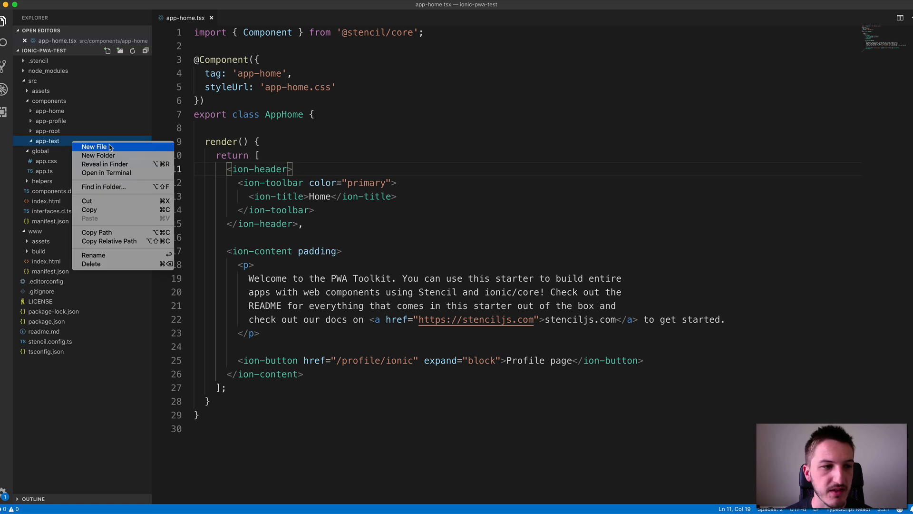
left_click(95, 147)
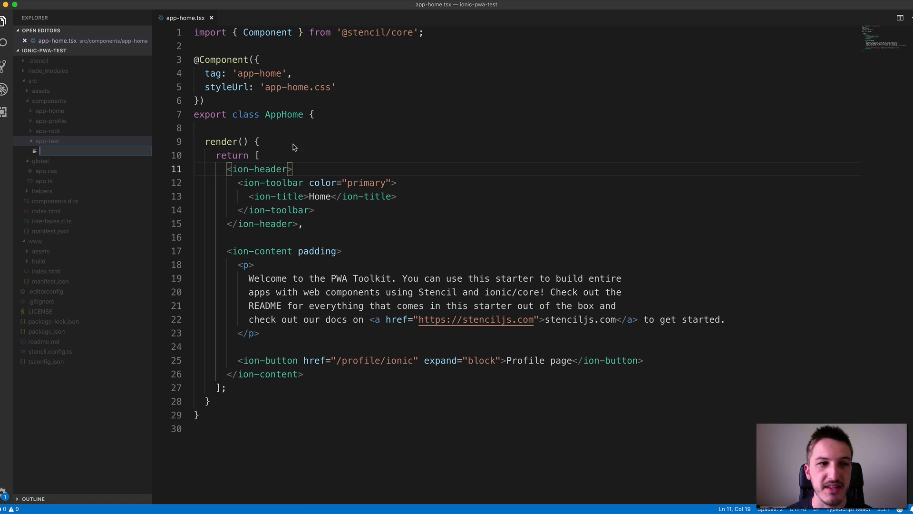
type("app-test.t")
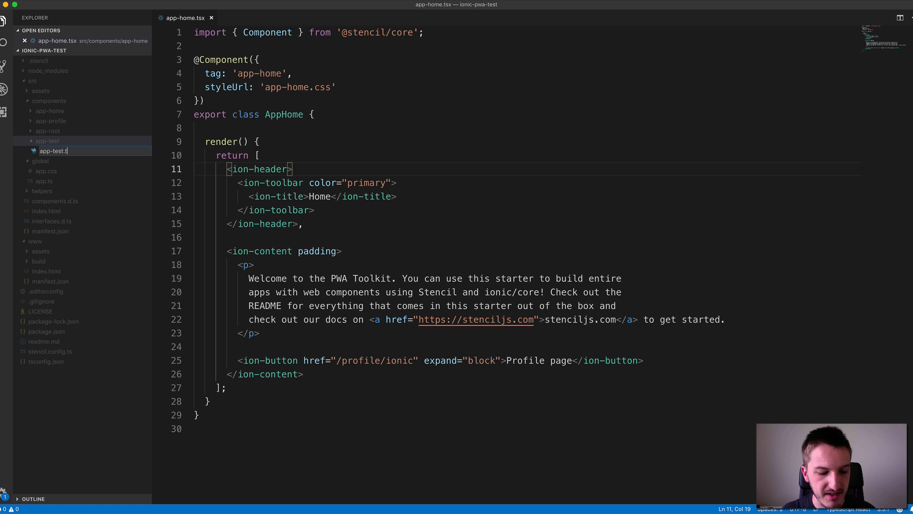
type("sx")
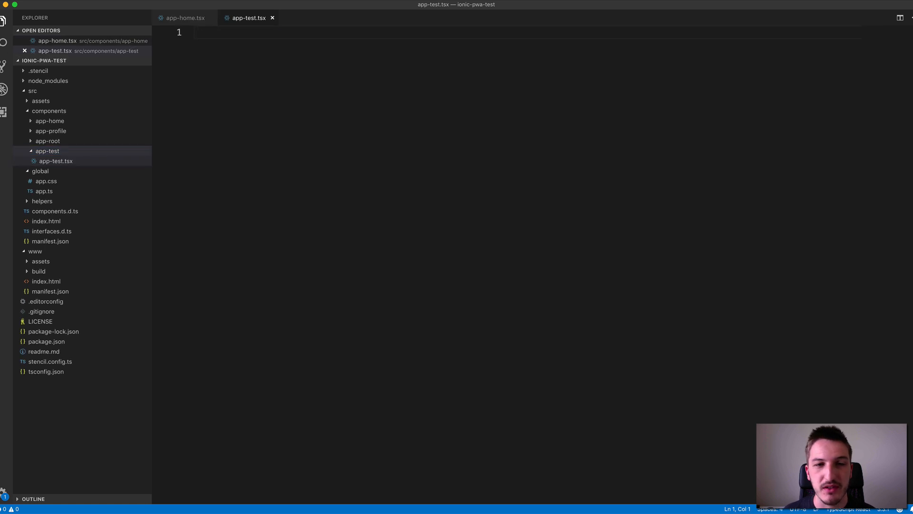
mouse_move(295, 152)
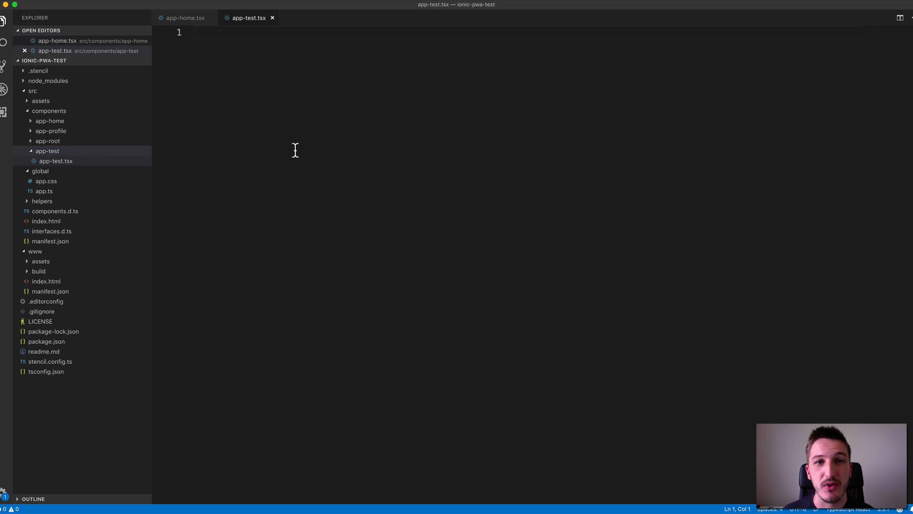
mouse_move(265, 34)
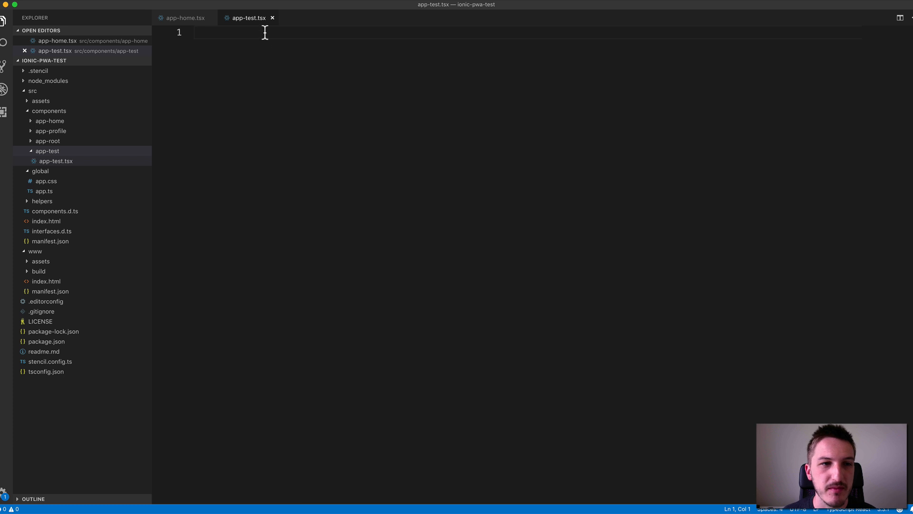
mouse_move(248, 17)
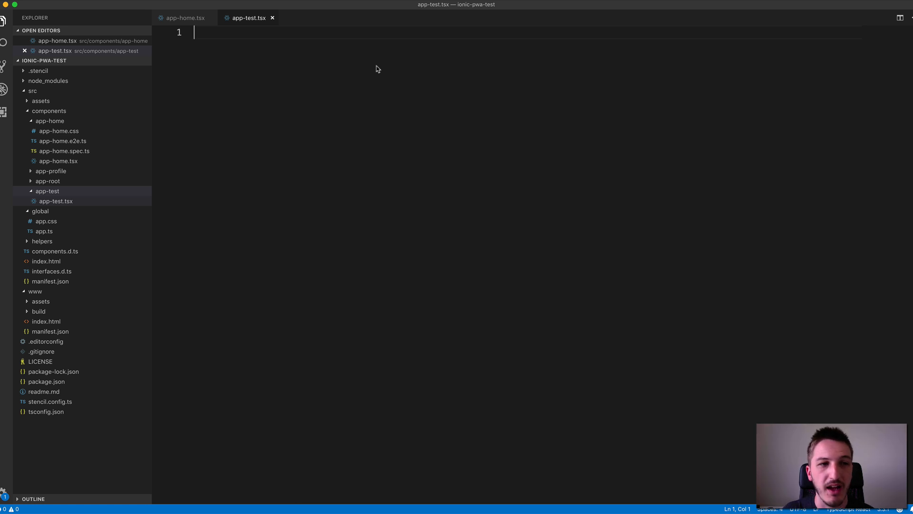
Write 'export class AppTest {}' in app-test.tsx, checking app-home.tsx for reference.
type("export class AppT")
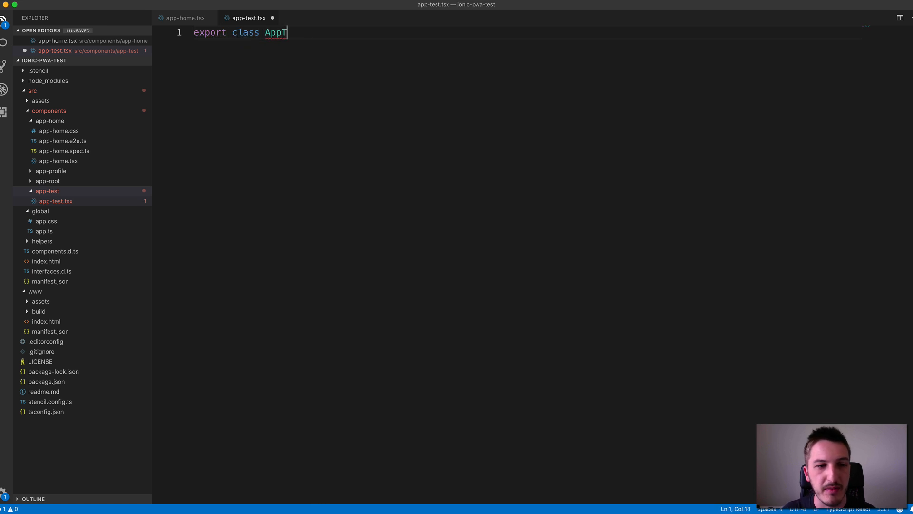
type("est {}")
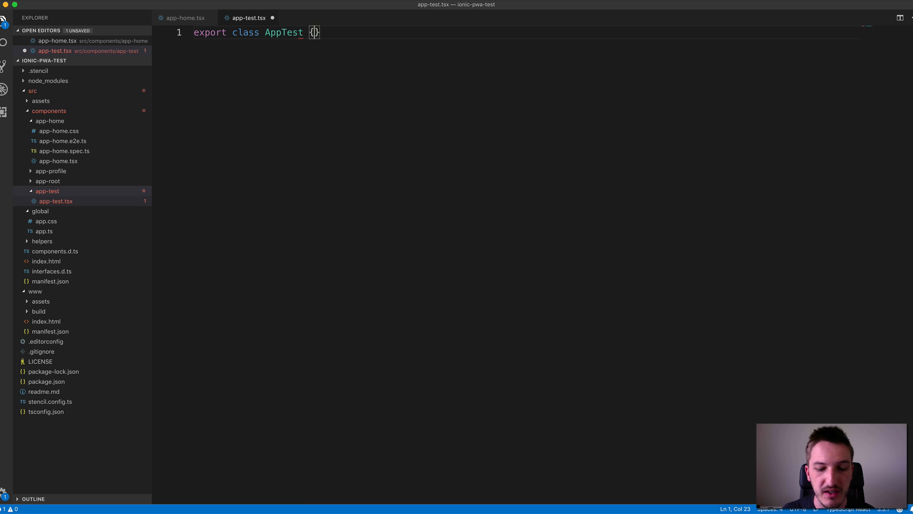
key("enter")
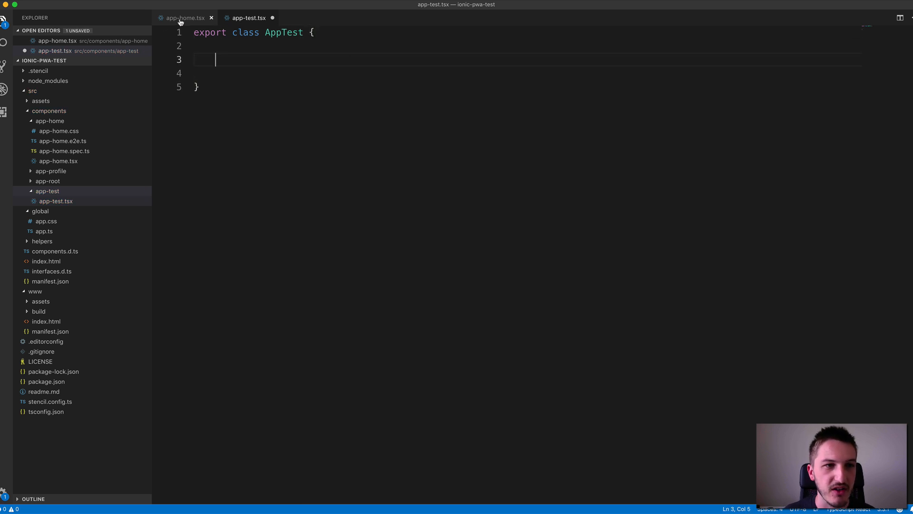
left_click(185, 17)
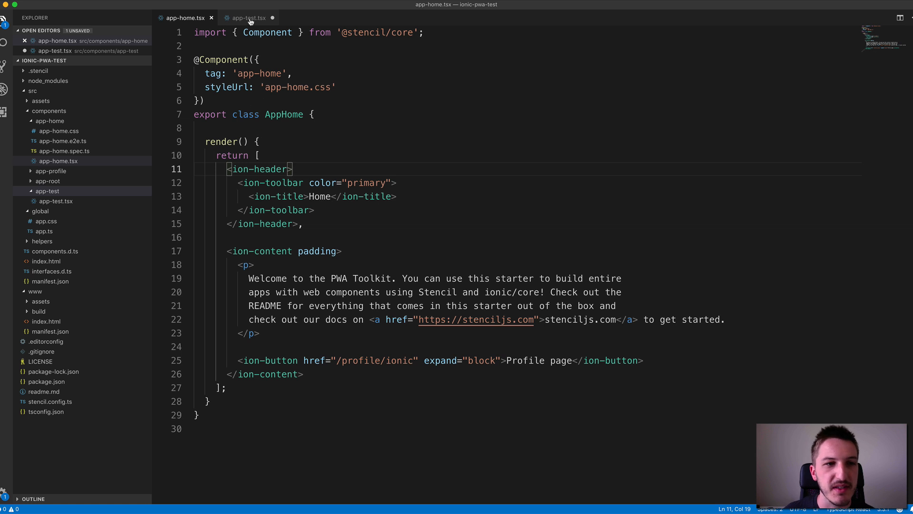
left_click(248, 18)
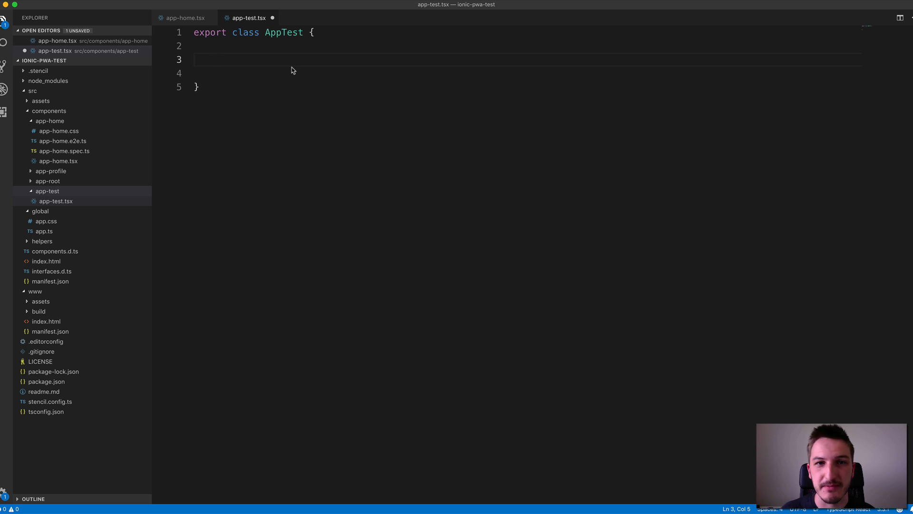
mouse_move(269, 40)
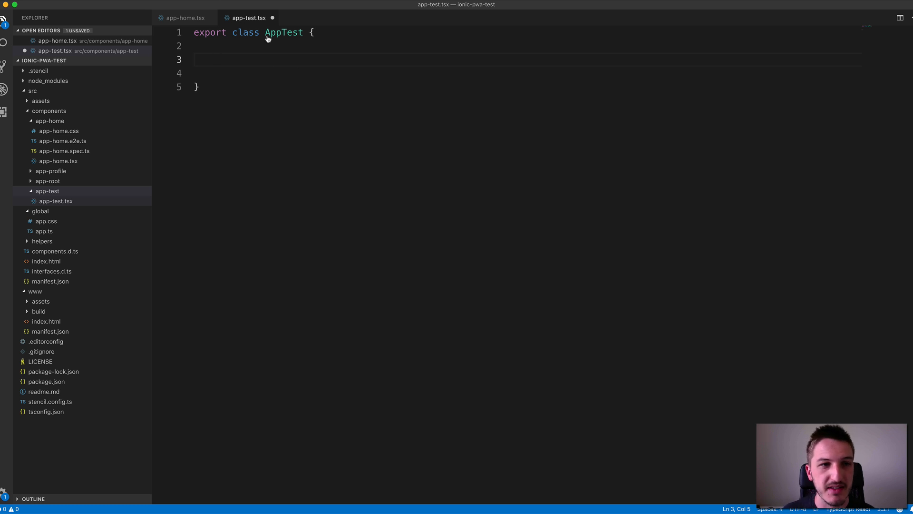
mouse_move(367, 41)
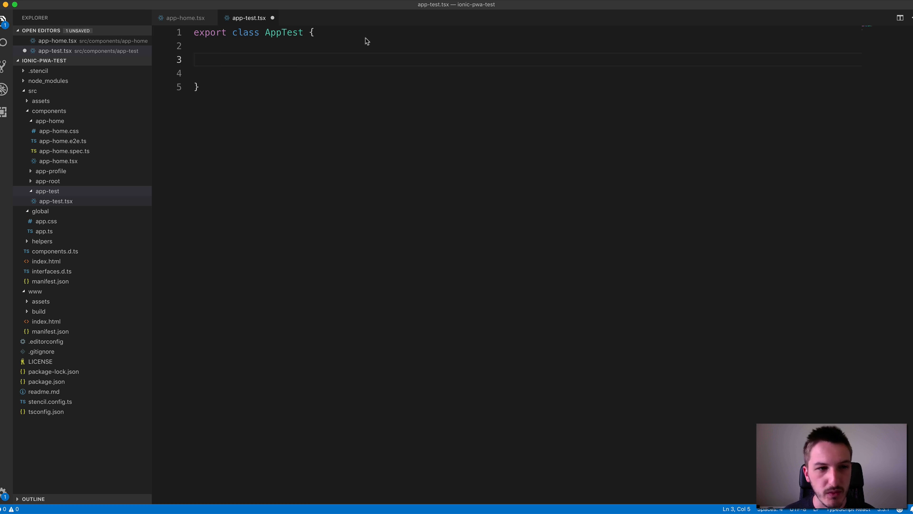
Add a render() method containing an empty <div></div> to the AppTest class.
type("render() {}")
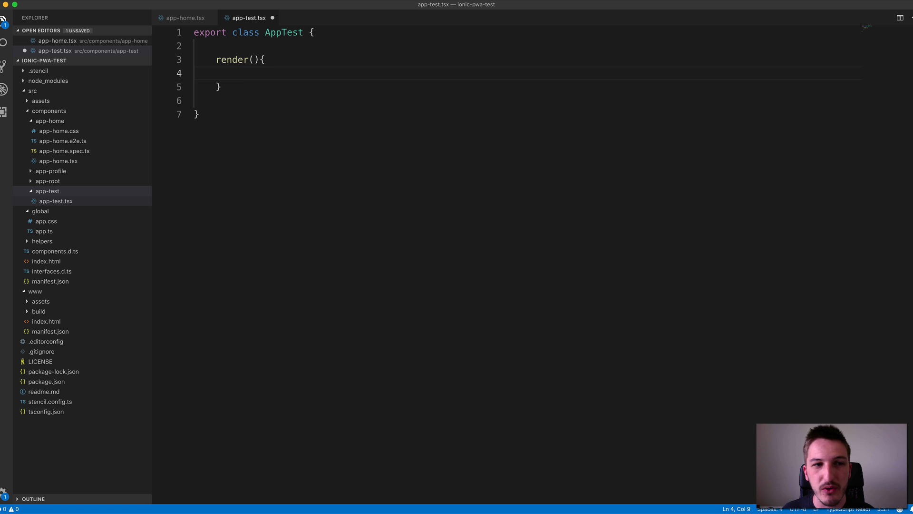
type("<div>")
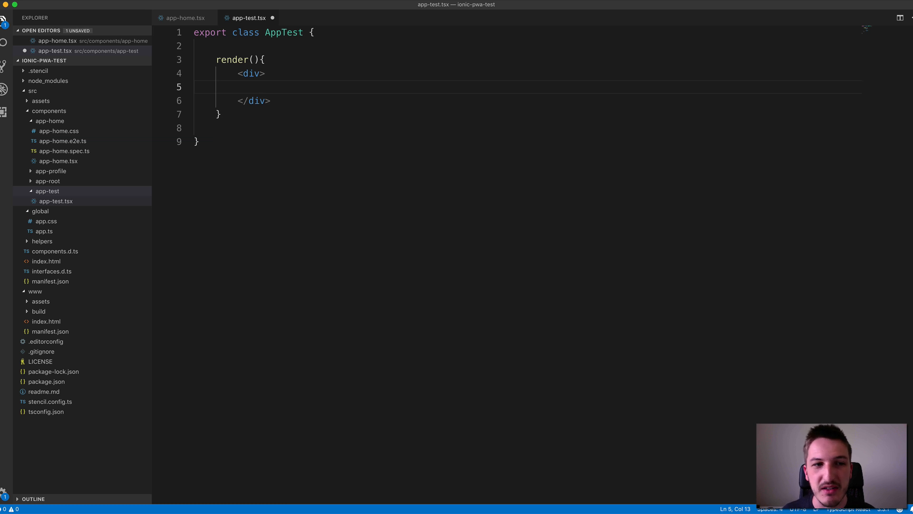
left_click_drag(238, 74, 263, 100)
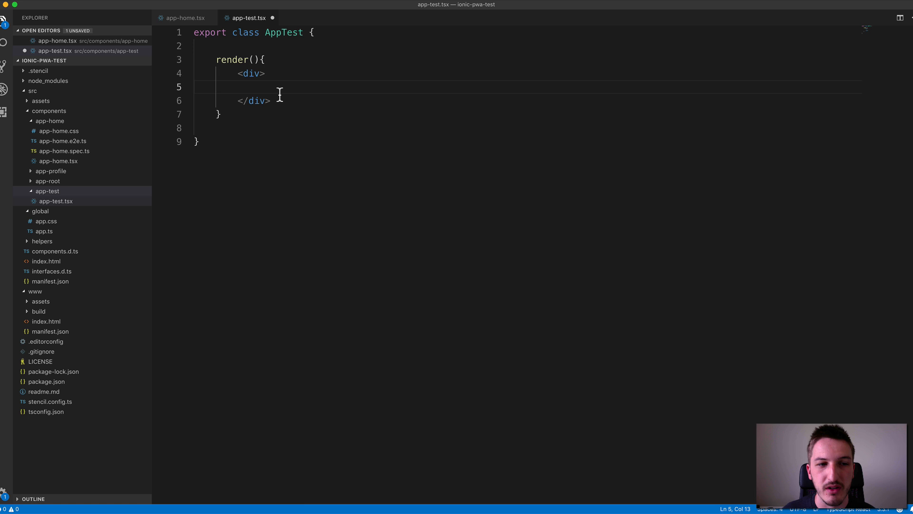
left_click(269, 100)
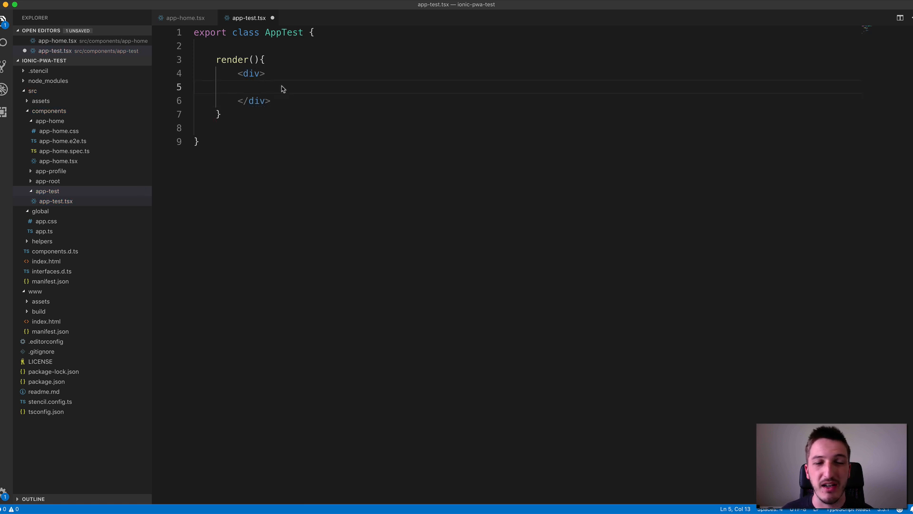
mouse_move(271, 84)
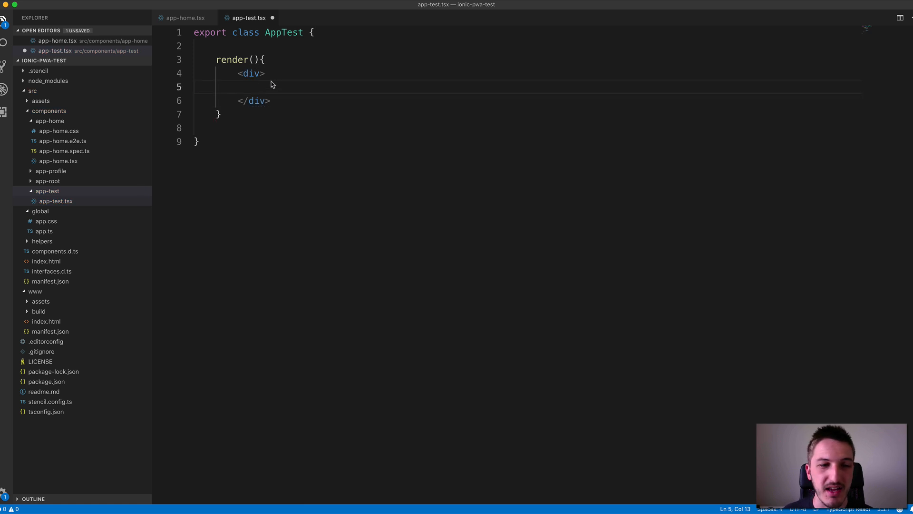
mouse_move(261, 82)
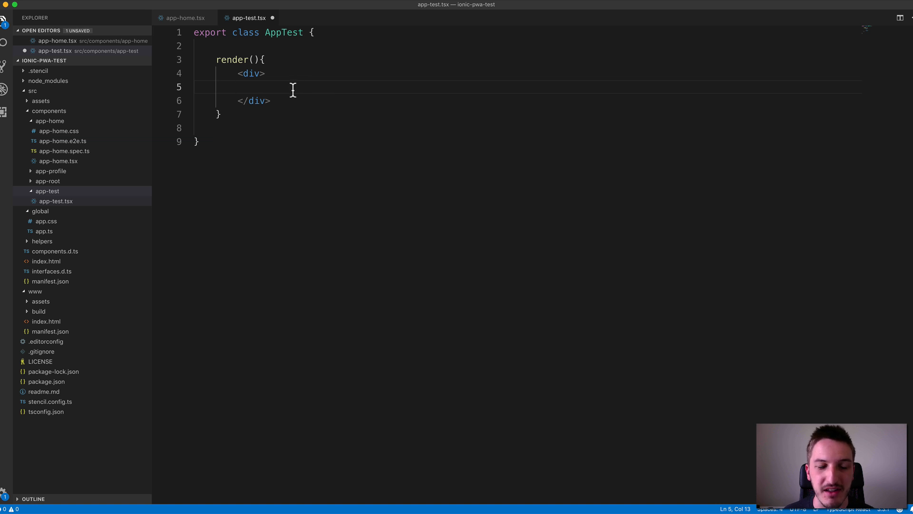
mouse_move(258, 87)
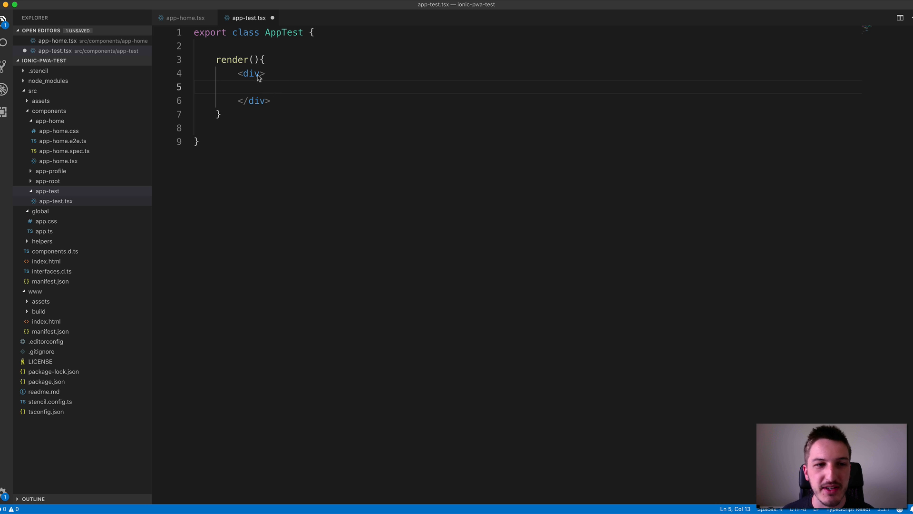
mouse_move(251, 73)
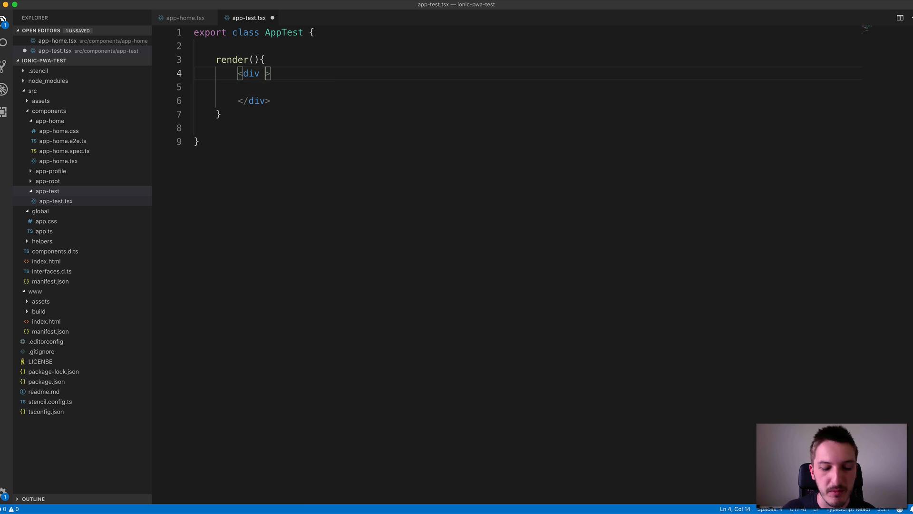
type("cl")
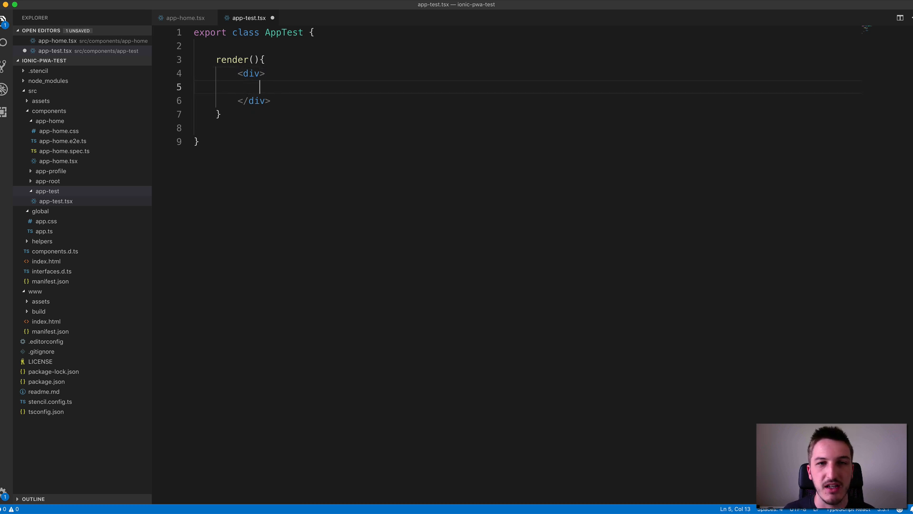
Add a 'Test component works!' paragraph in the div and wrap the markup in return( ).
type("<p></p>")
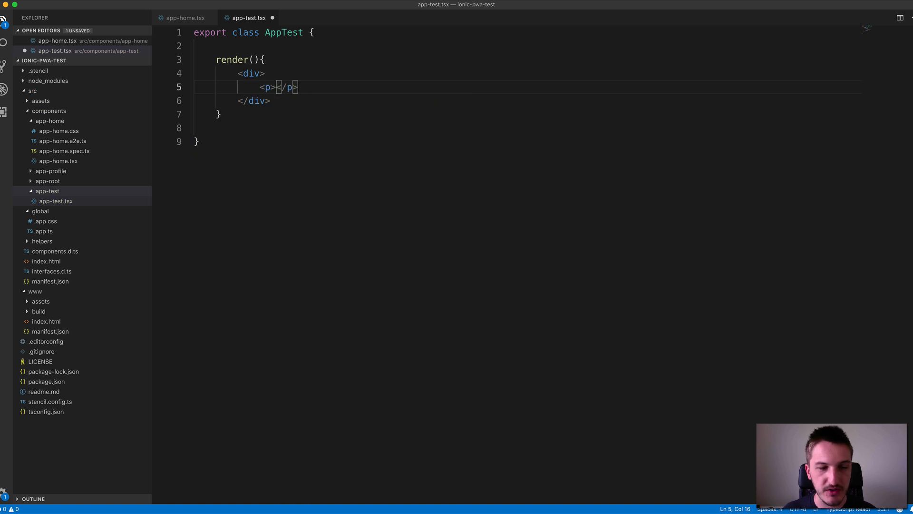
type("Test")
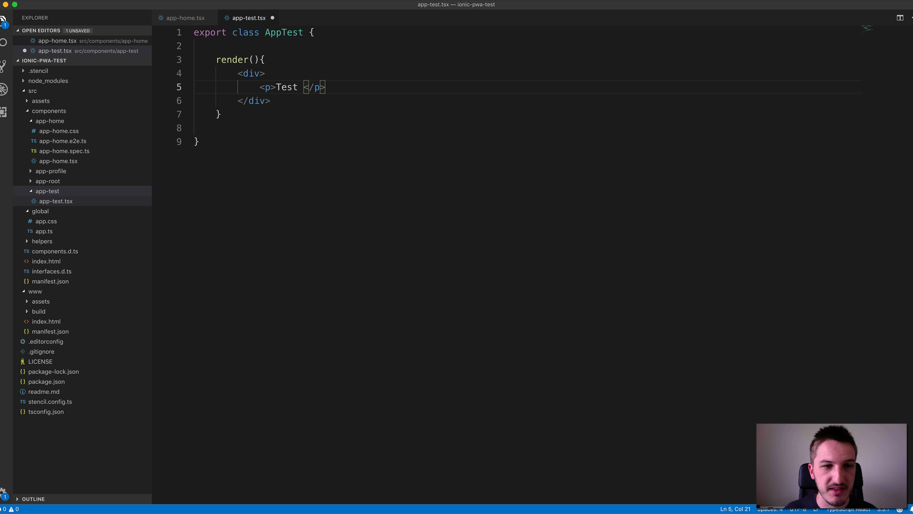
type("component works!")
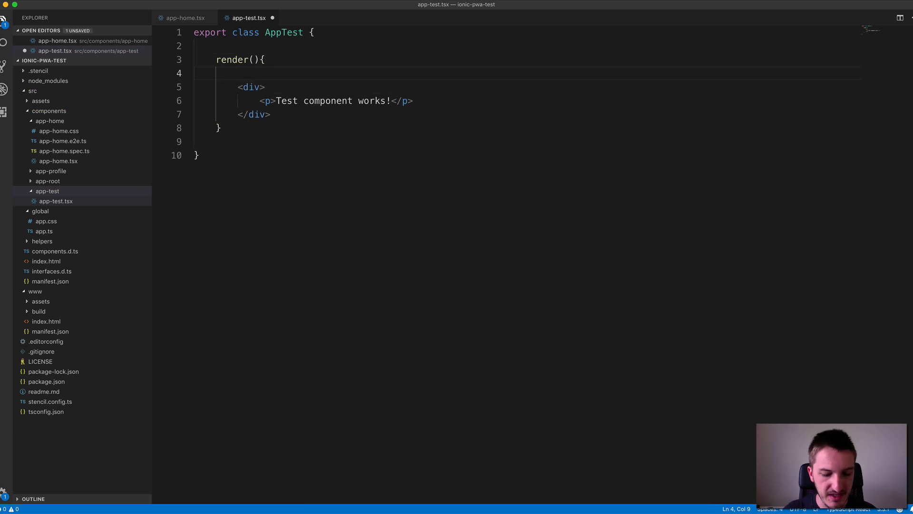
type("return()")
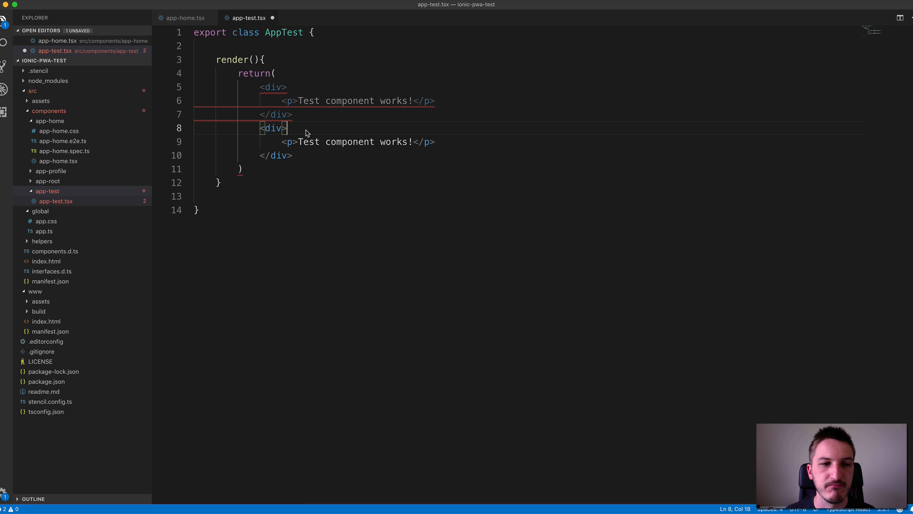
mouse_move(362, 111)
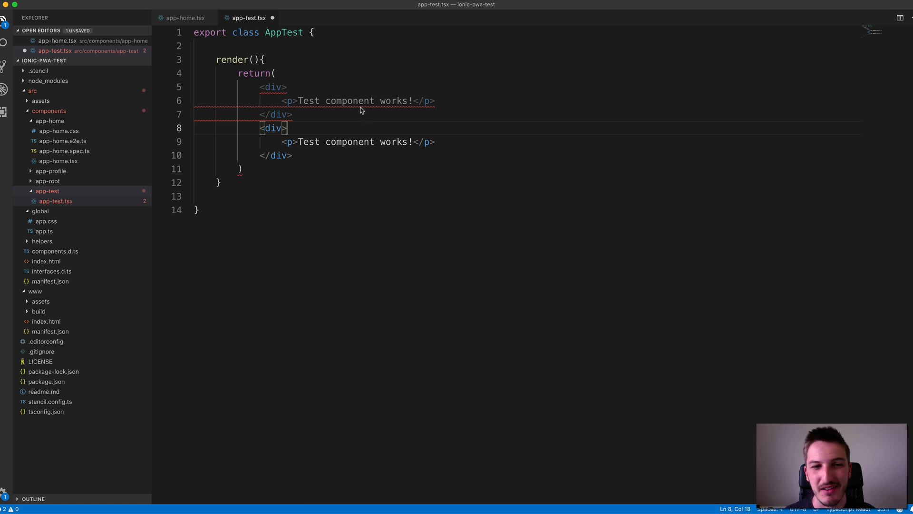
Wrap the two divs in a [ ] array inside return() with a comma between them.
left_click(279, 129)
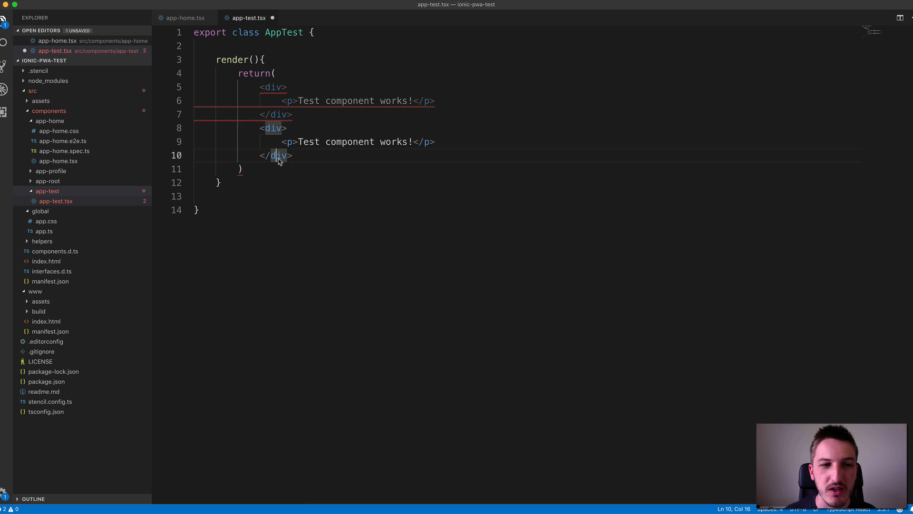
type("[]")
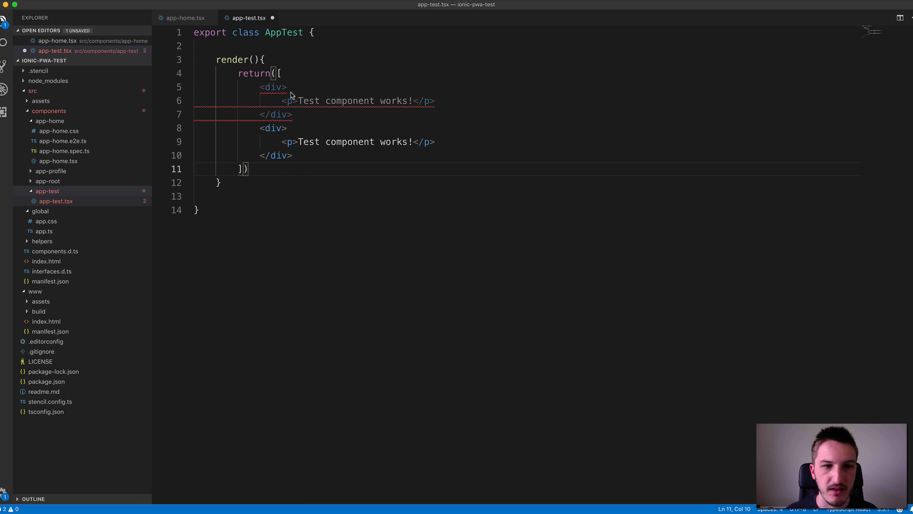
mouse_move(299, 118)
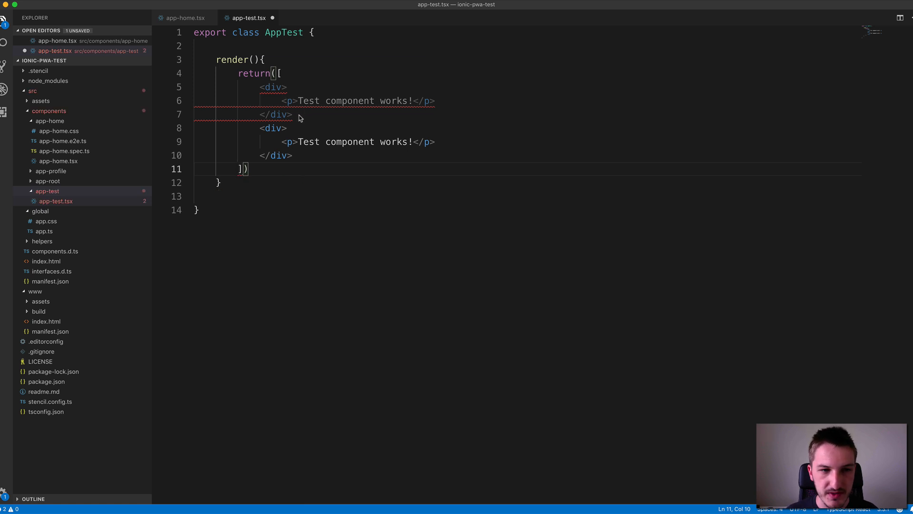
type(",")
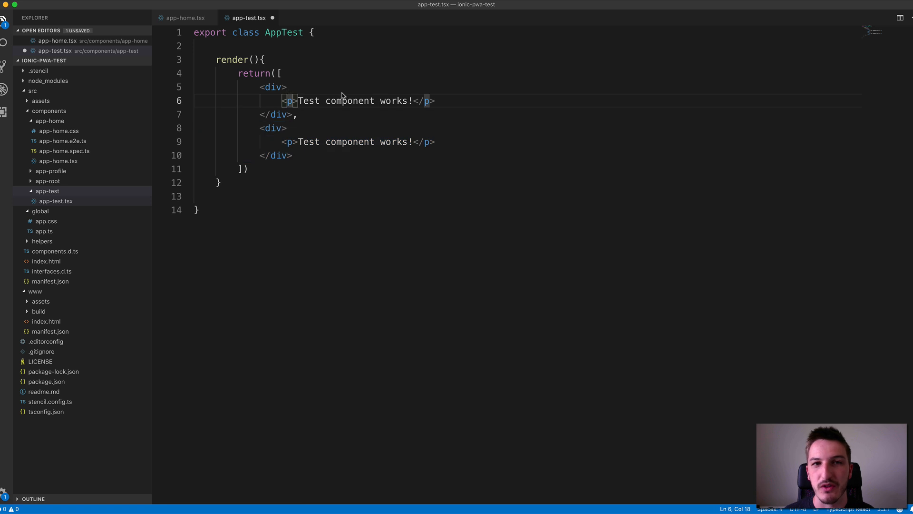
Compare against app-home.tsx's return array, then go back to app-test.tsx.
left_click(185, 17)
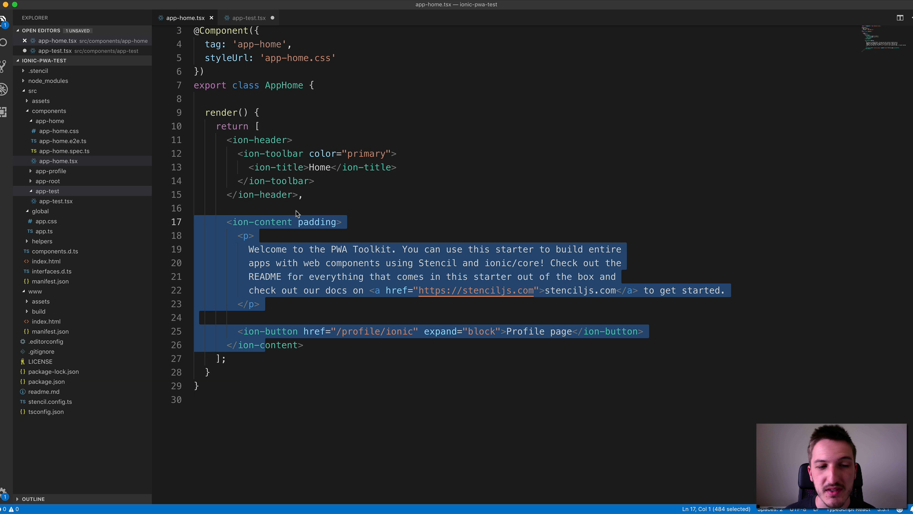
left_click(256, 125)
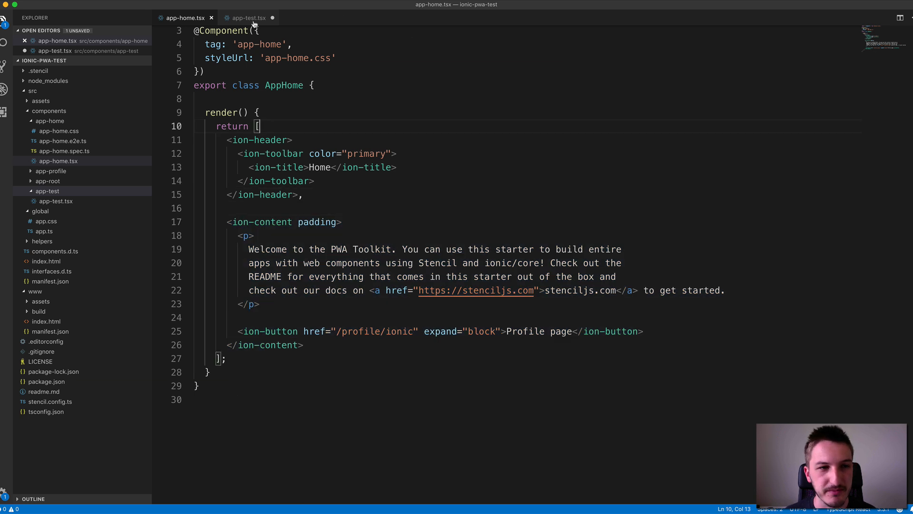
left_click(248, 17)
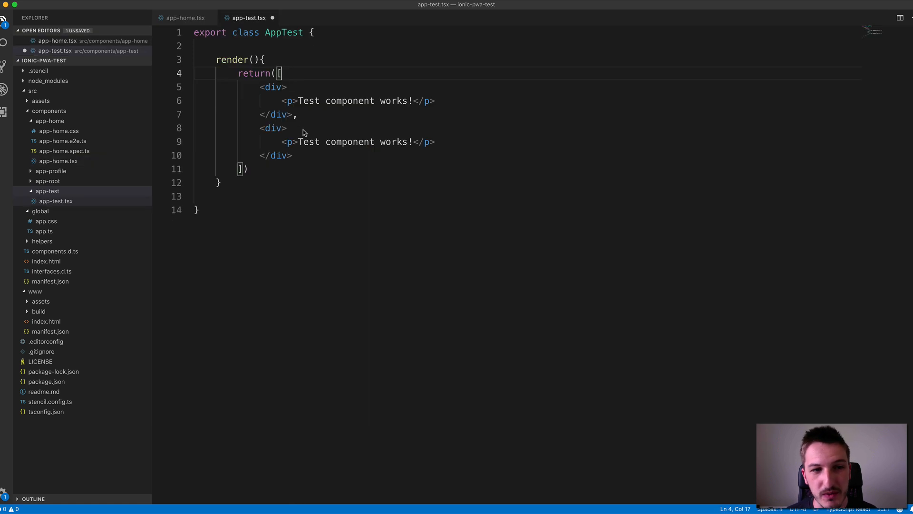
mouse_move(251, 232)
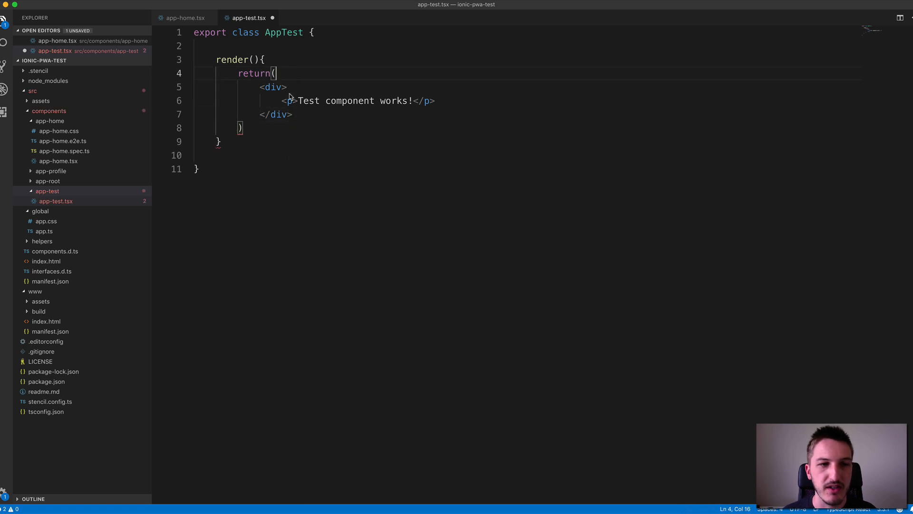
Save app-test.tsx and add two empty lines above the class.
key("cmd+s")
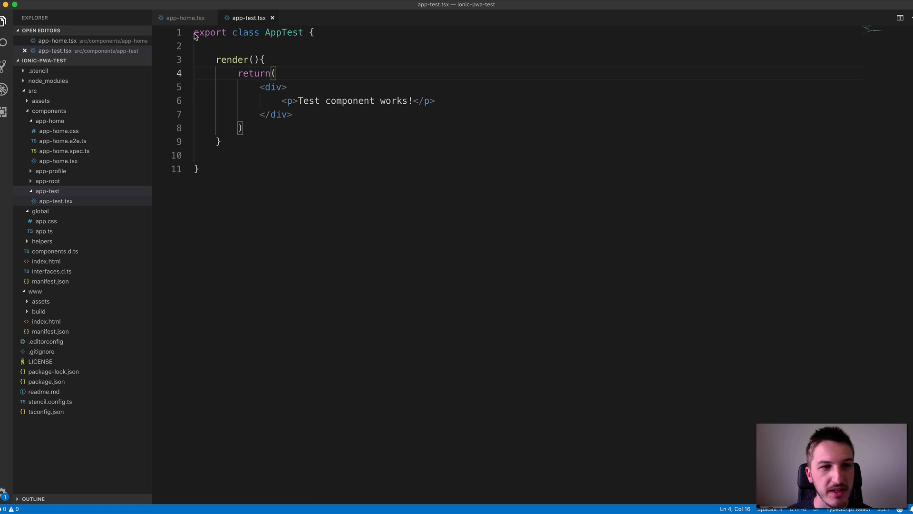
key("Enter")
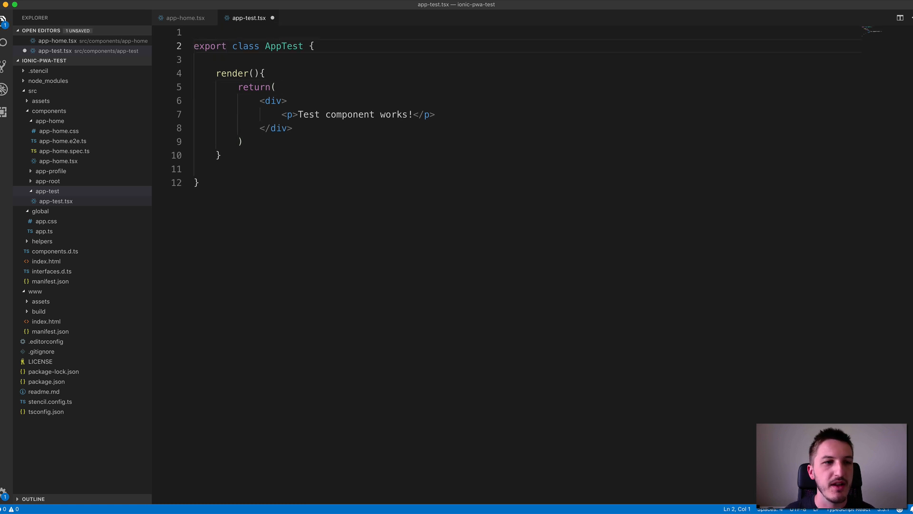
key("Enter")
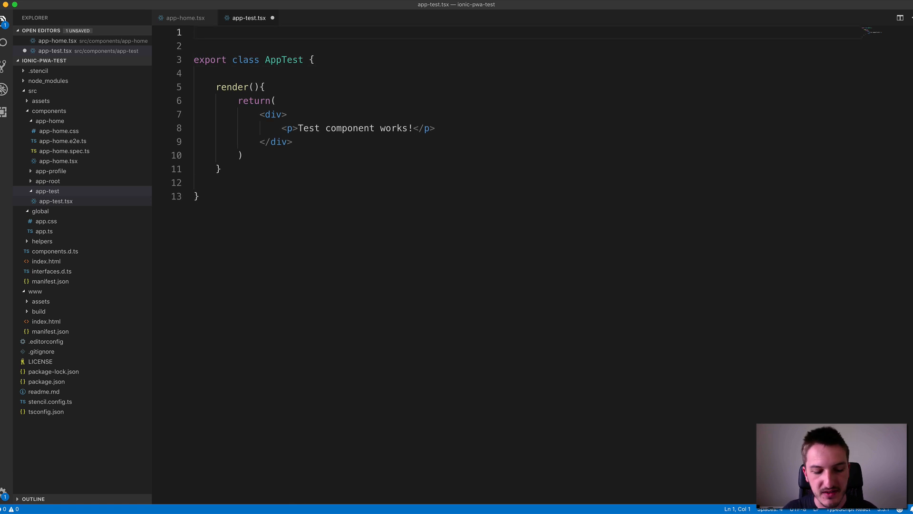
type("import { Component")
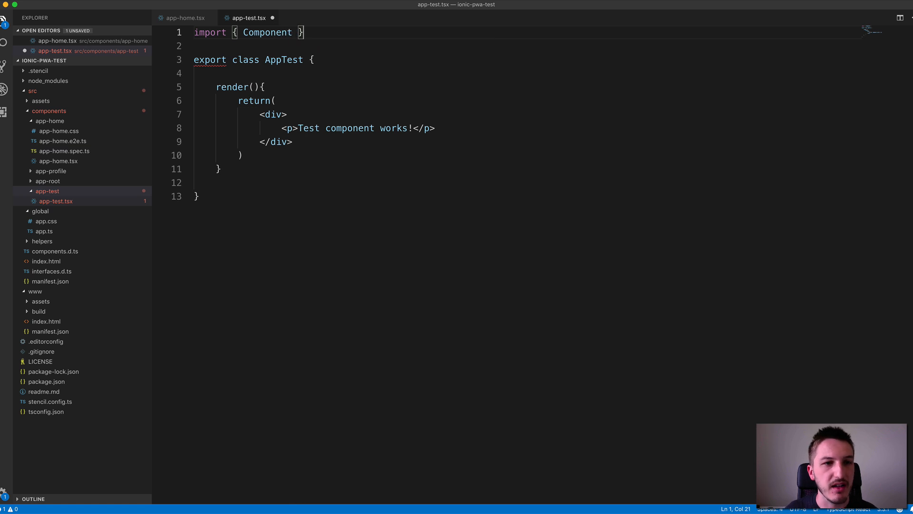
type("from '@stencil/core';")
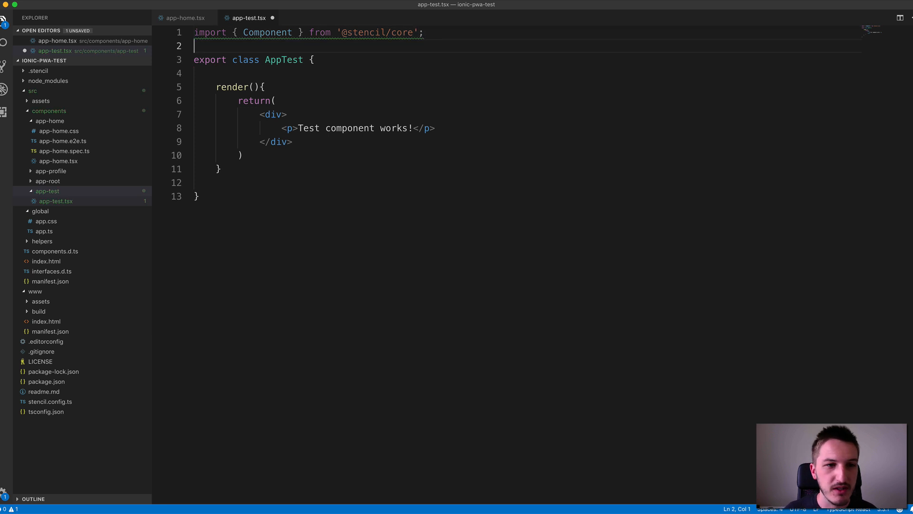
type("@Component")
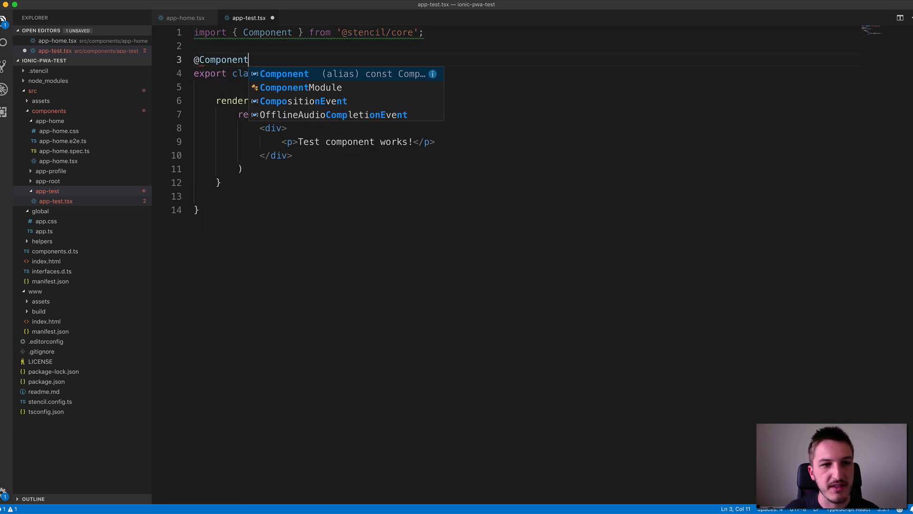
type("()")
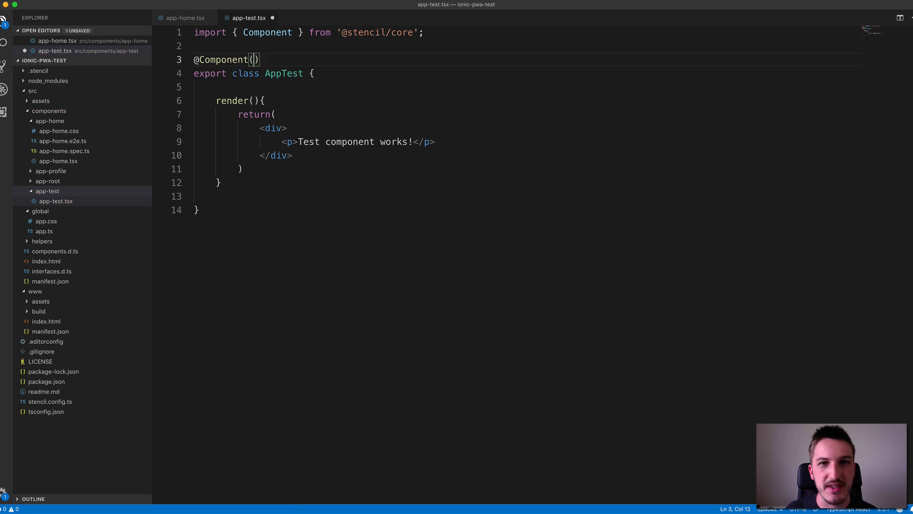
type("{")
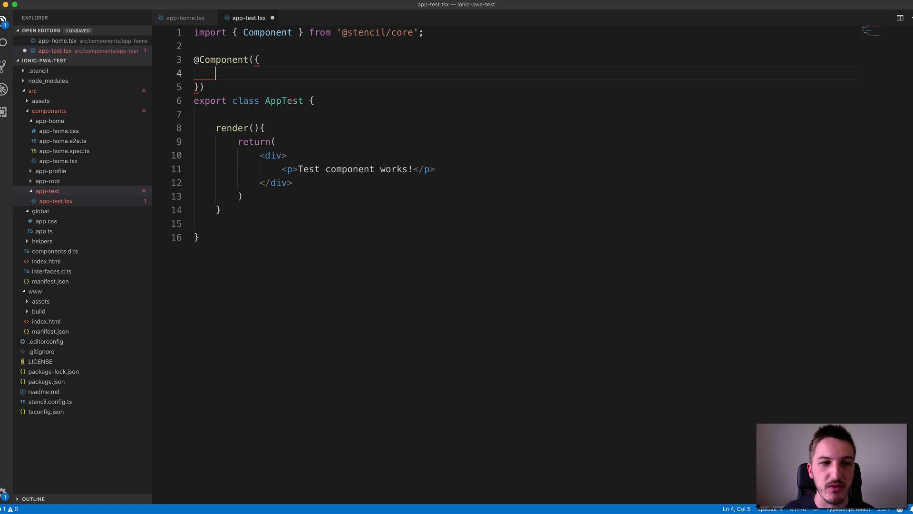
type("tag")
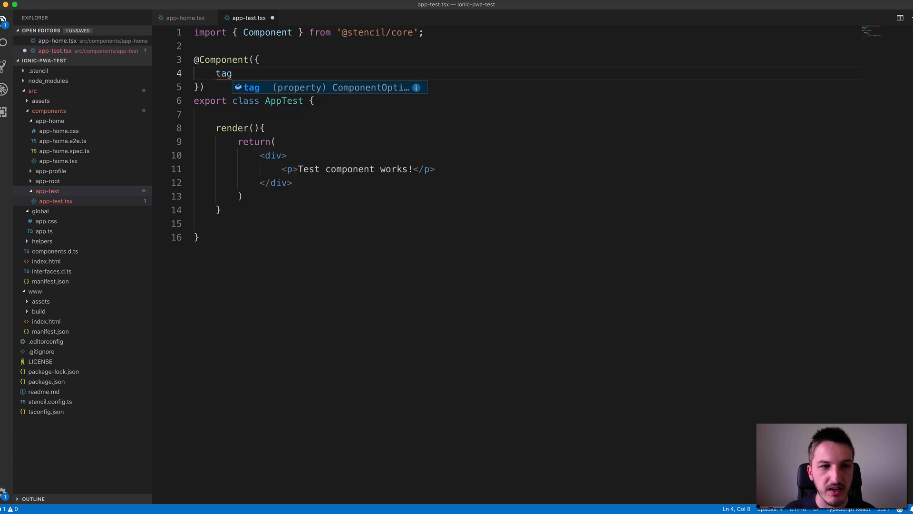
type(": ''")
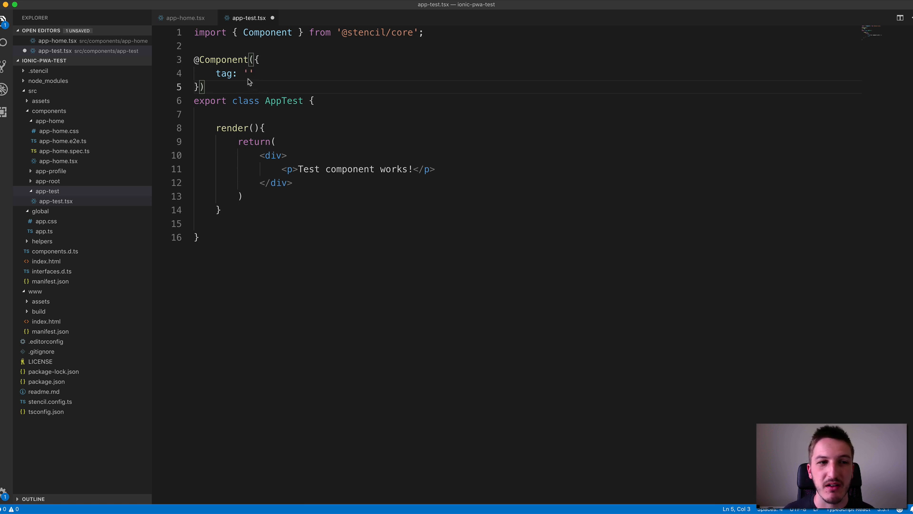
left_click(250, 73)
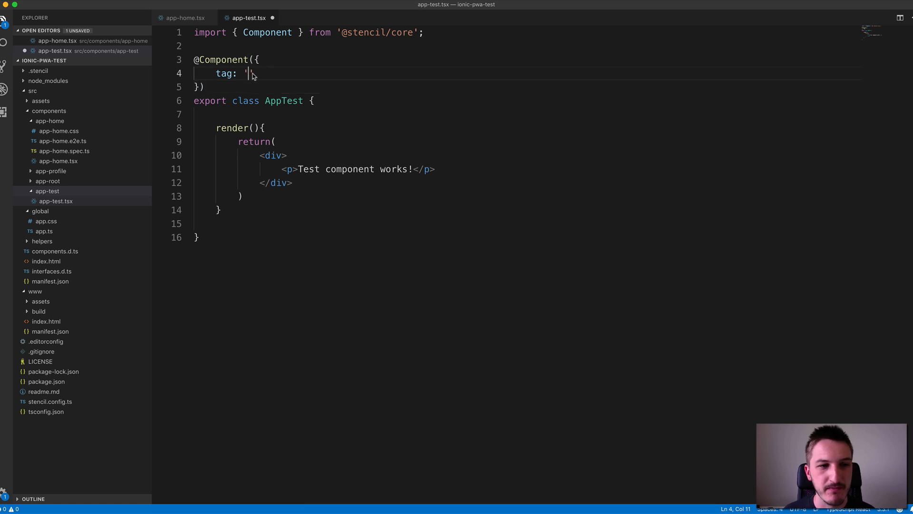
type("app-test'")
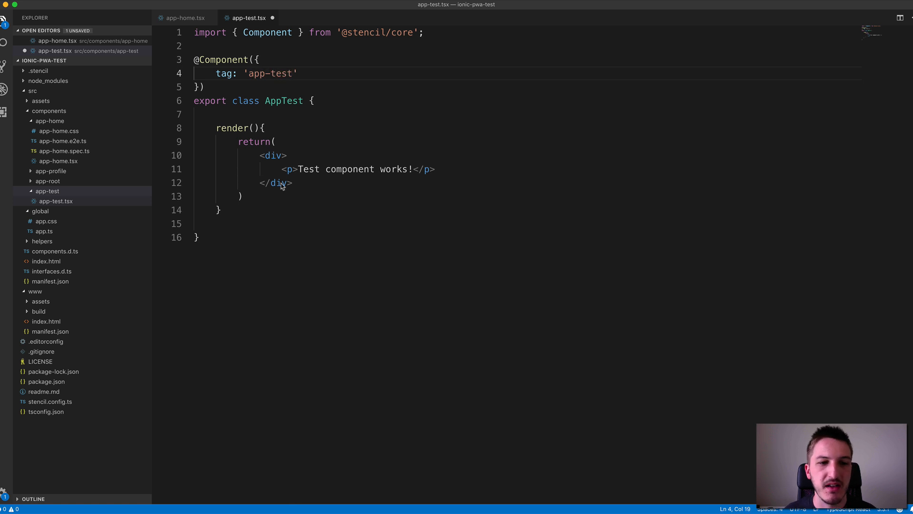
type("<")
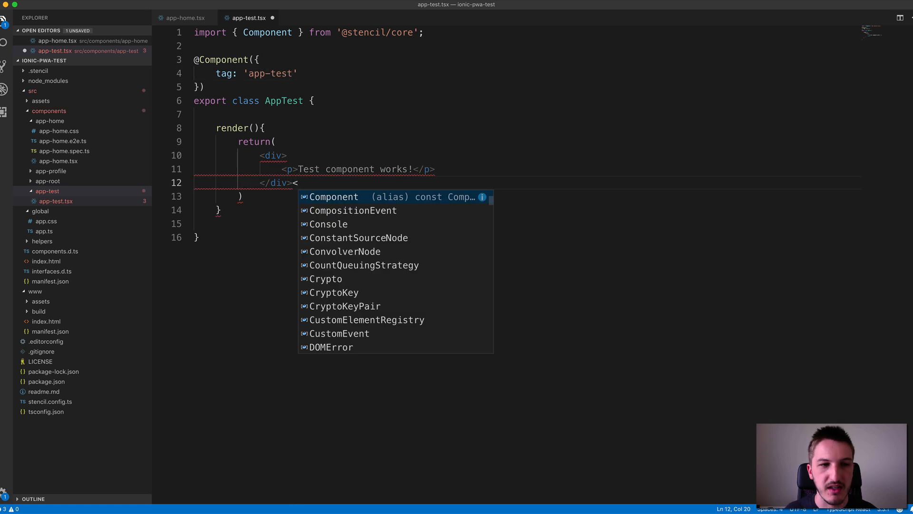
type("app-te")
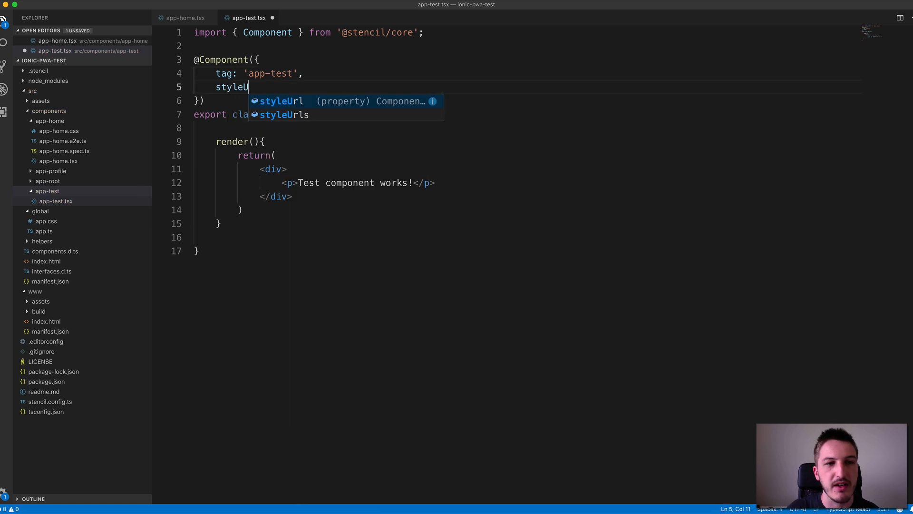
type("rl:")
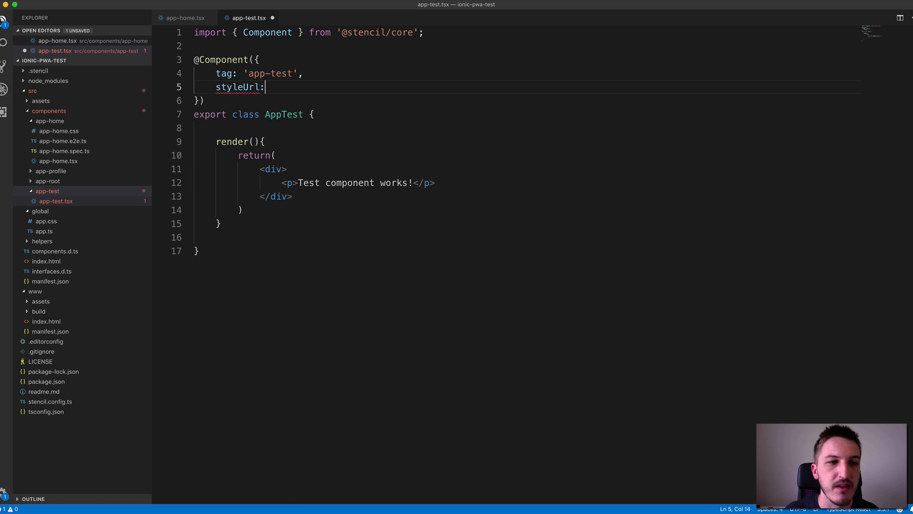
type("'app-test.c'")
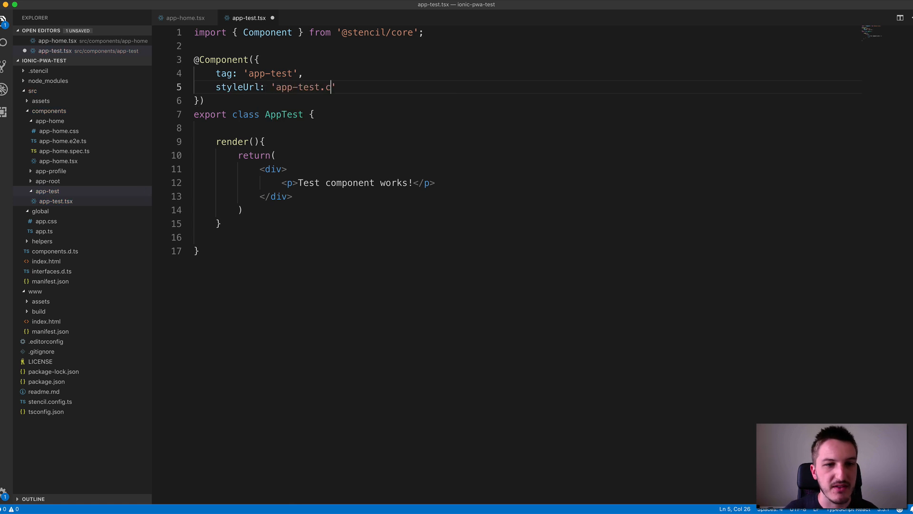
type("ss'")
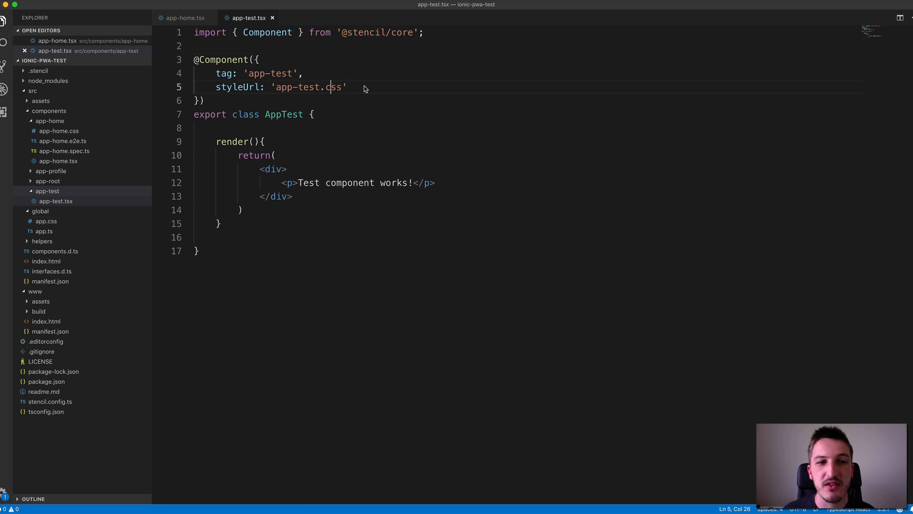
Create an empty app-test.css file in the app-test folder, then reopen app-home.tsx.
right_click(48, 191)
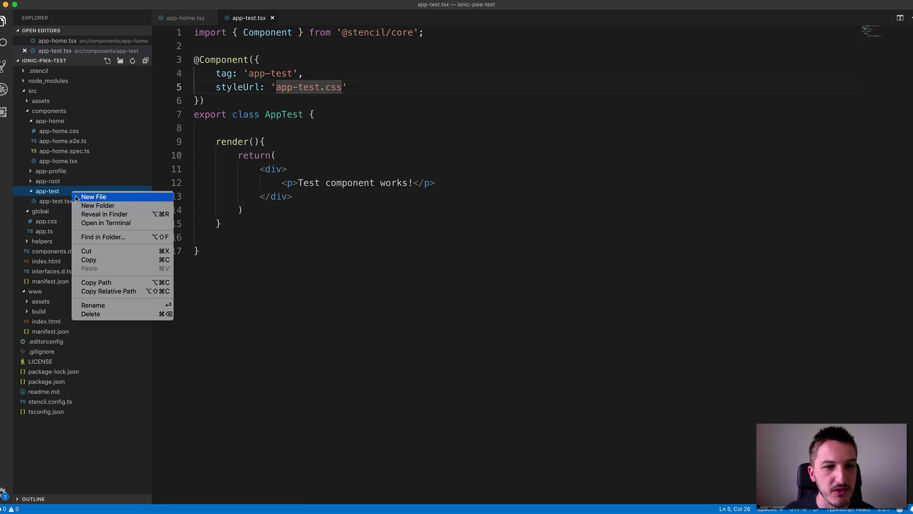
left_click(94, 196)
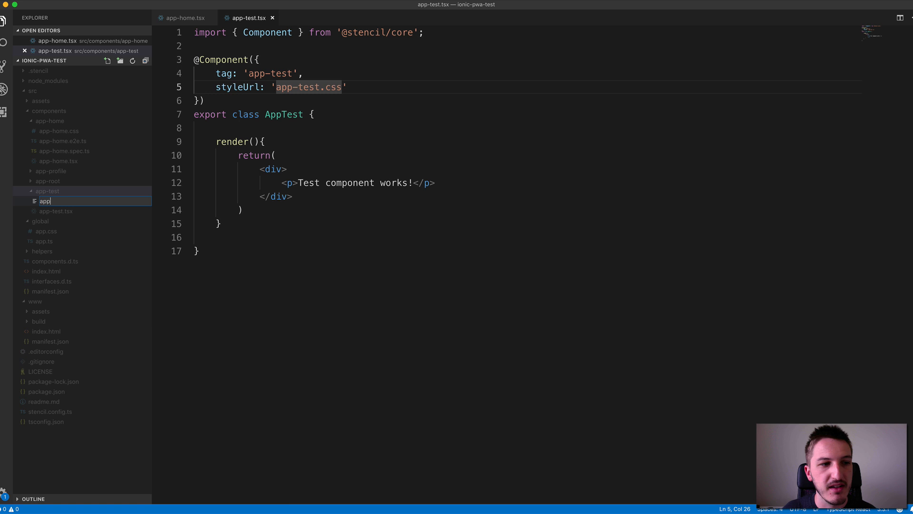
type("-test.css")
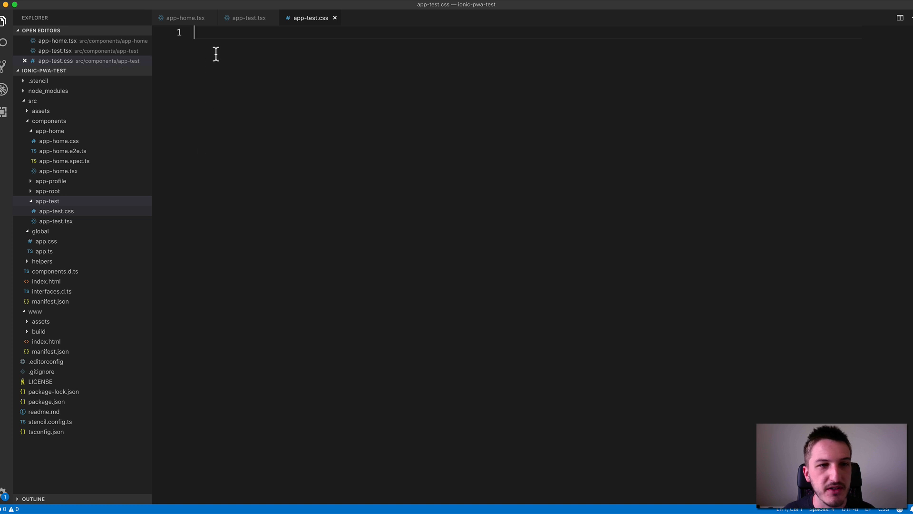
left_click(247, 17)
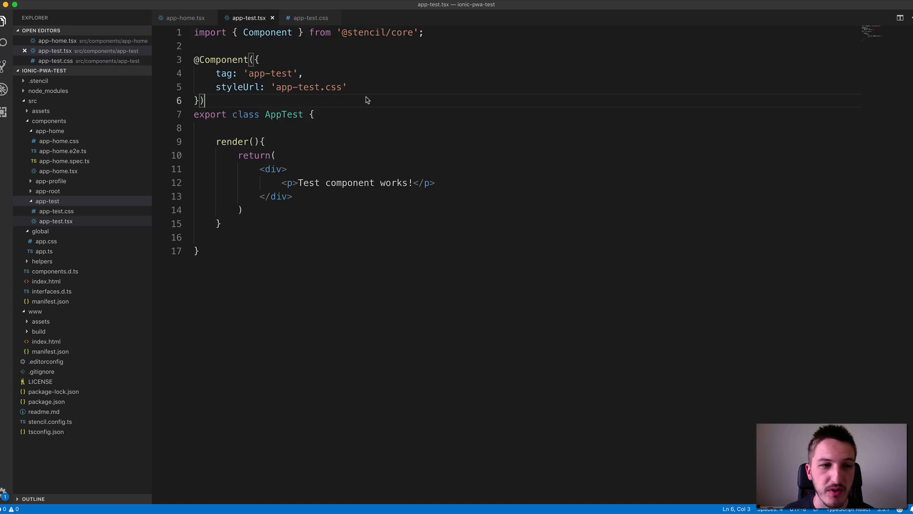
mouse_move(100, 229)
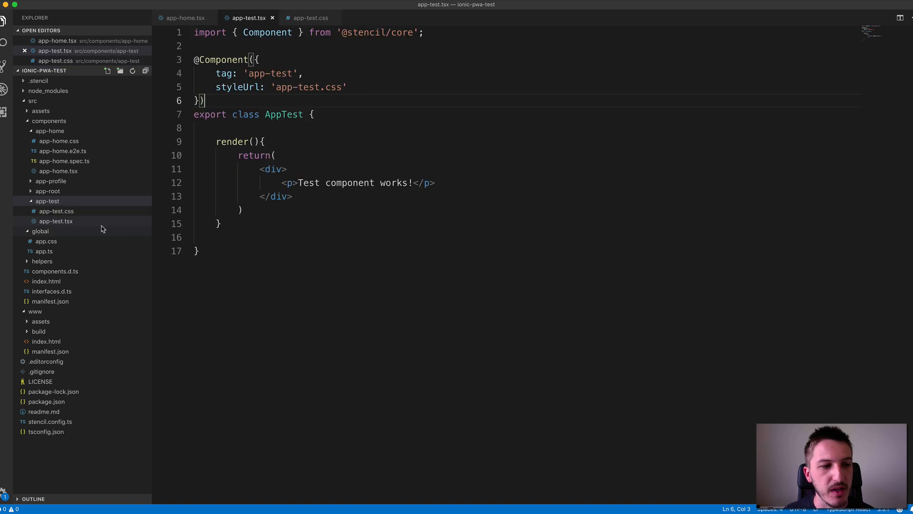
left_click(47, 200)
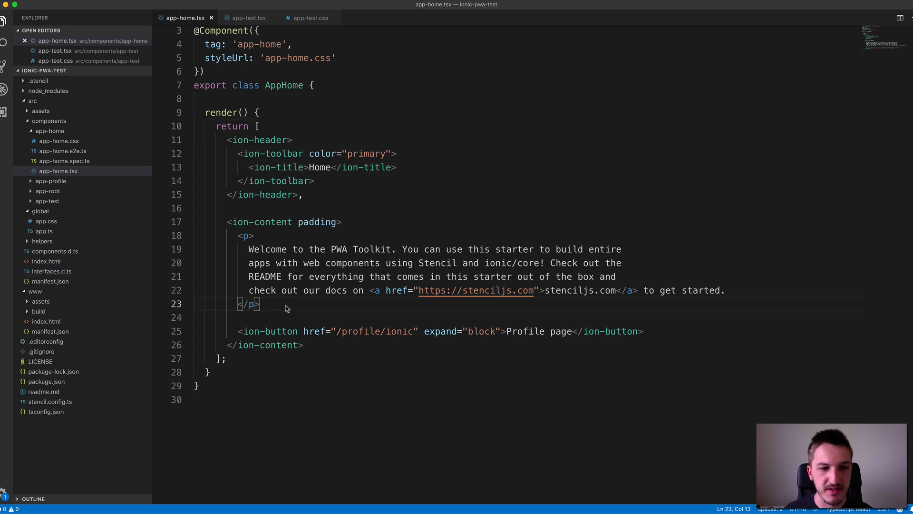
Insert <app-test></app-test> below the welcome paragraph in app-home.tsx, then switch applications.
type("<")
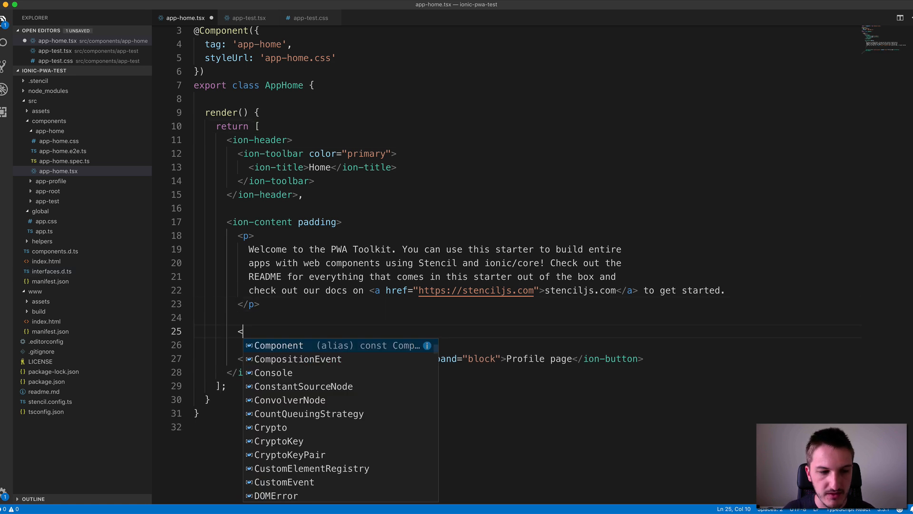
type("app-test></app-test>")
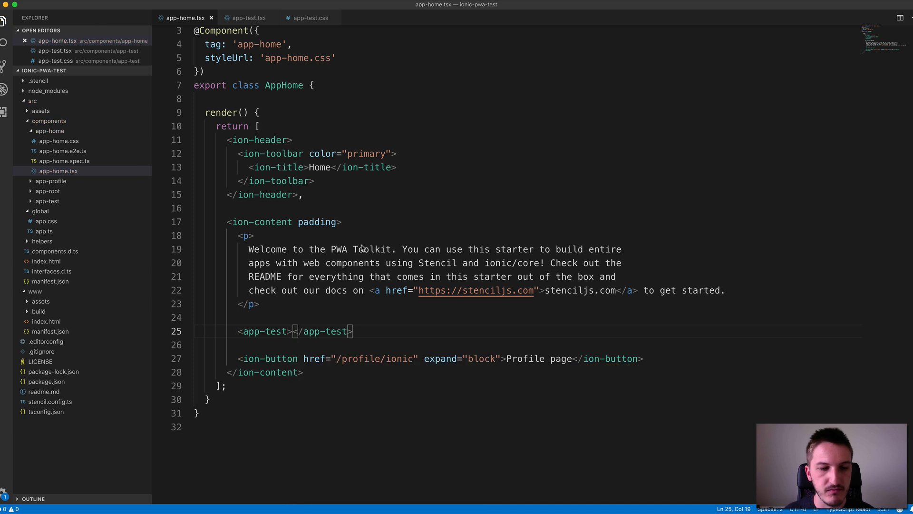
key("cmd+tab")
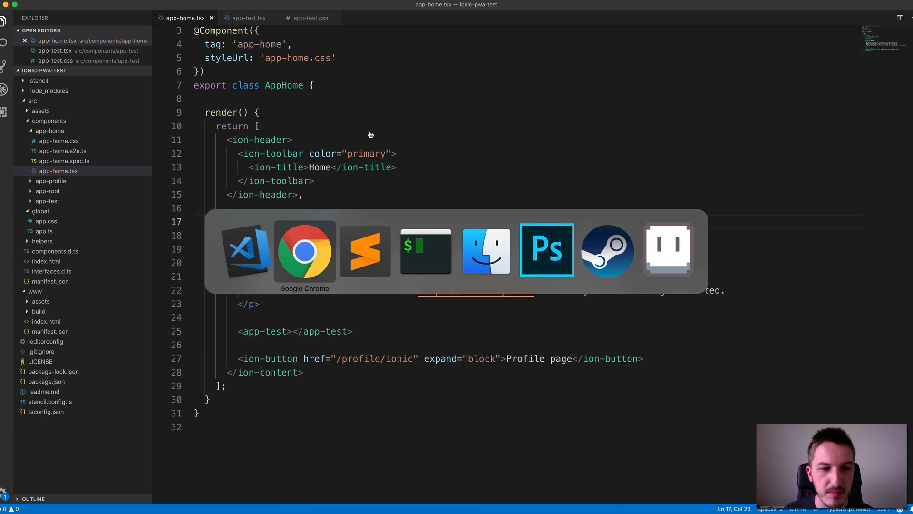
left_click(304, 251)
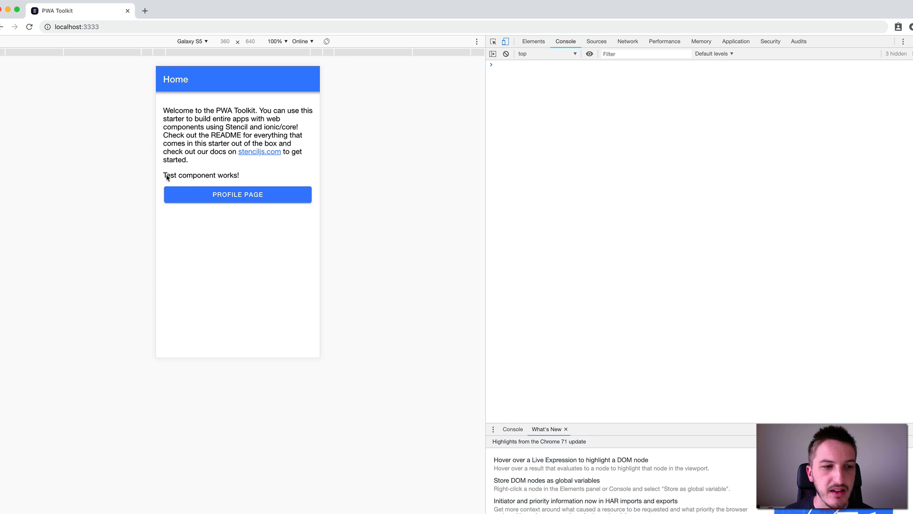
mouse_move(300, 126)
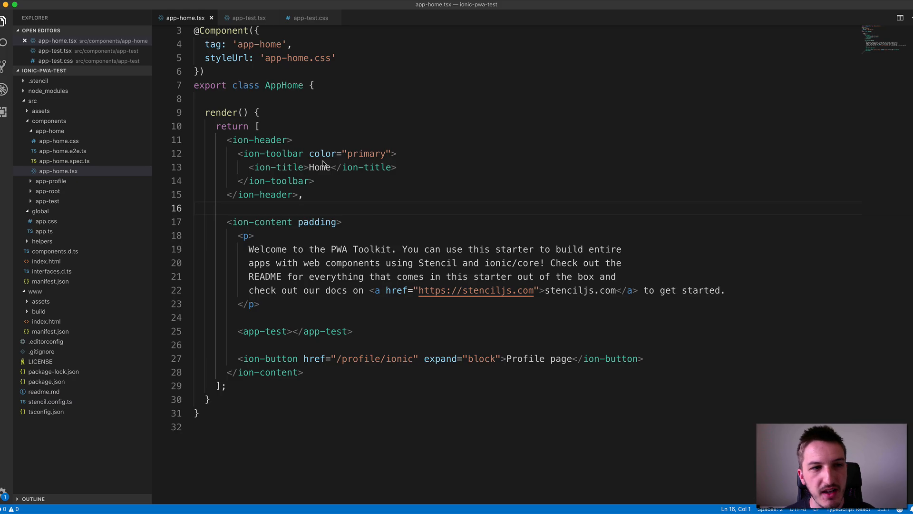
left_click(247, 17)
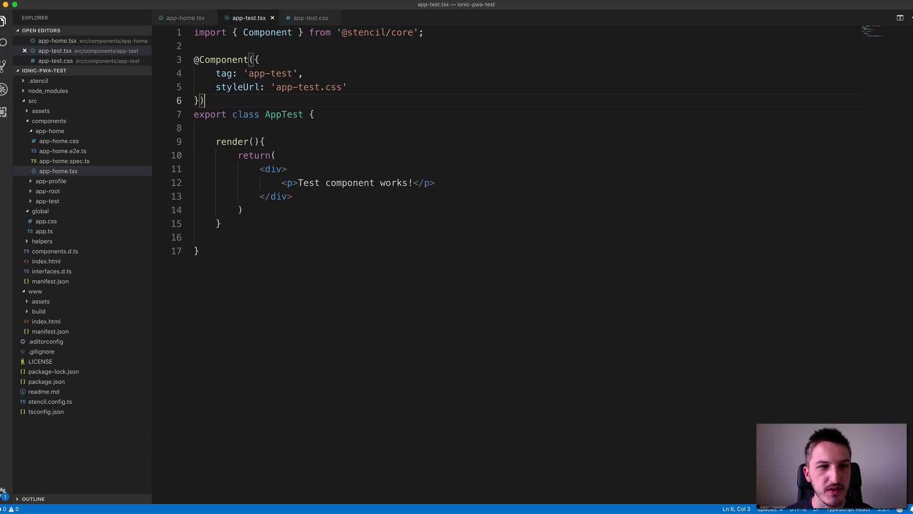
left_click(48, 201)
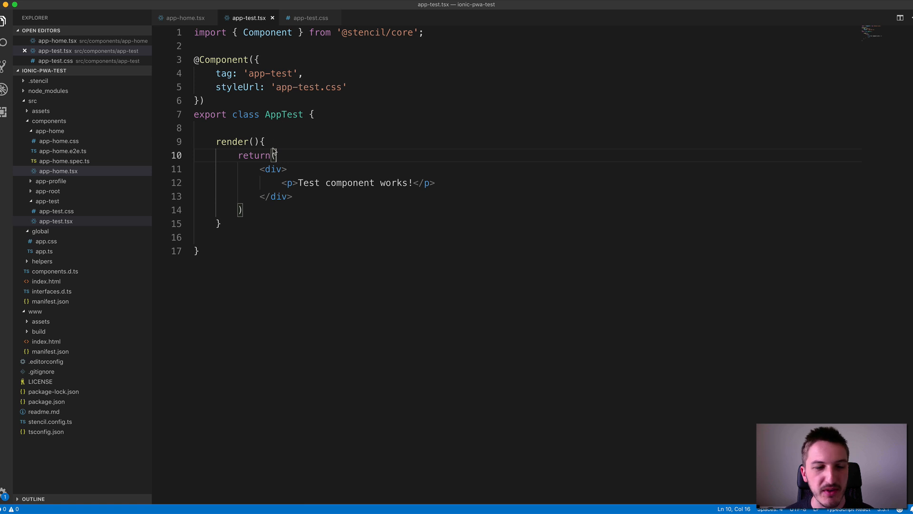
mouse_move(305, 133)
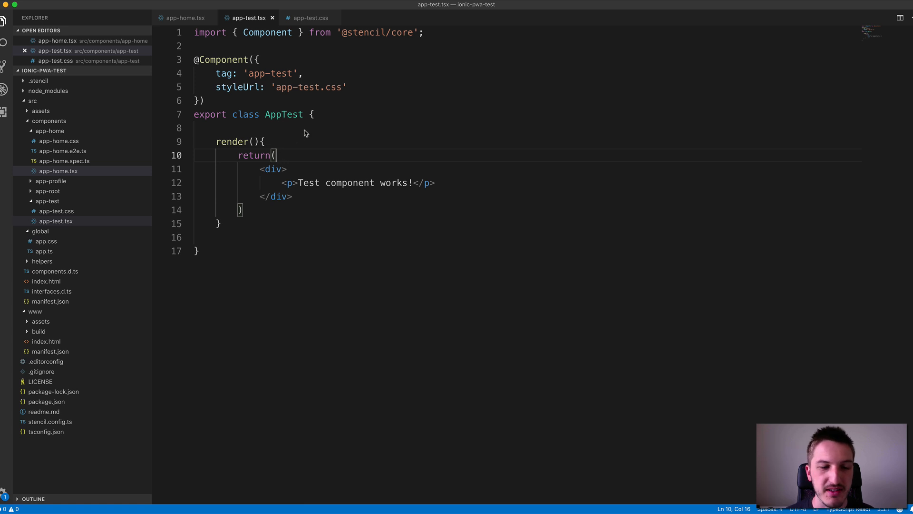
mouse_move(219, 134)
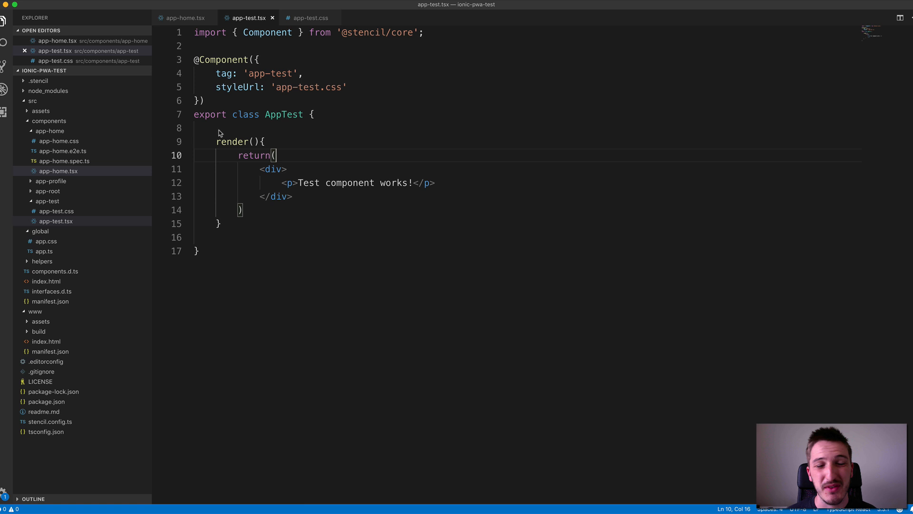
mouse_move(229, 133)
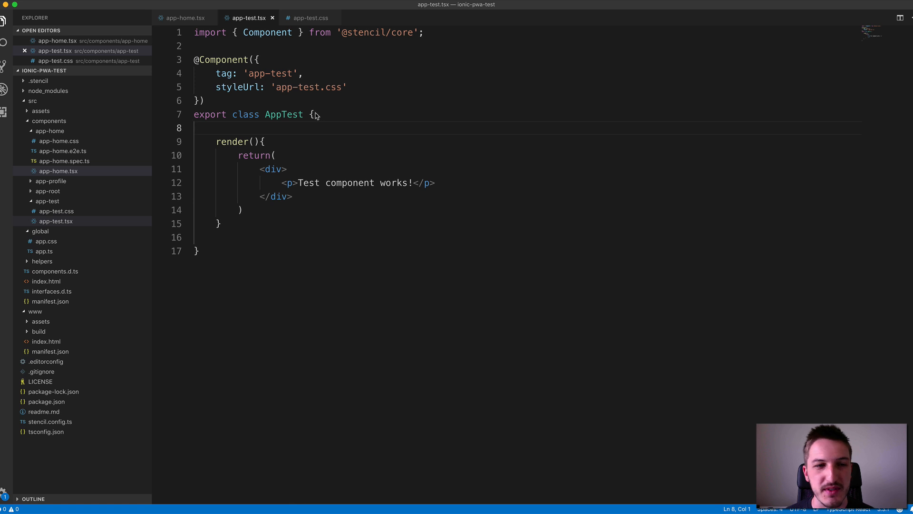
mouse_move(339, 128)
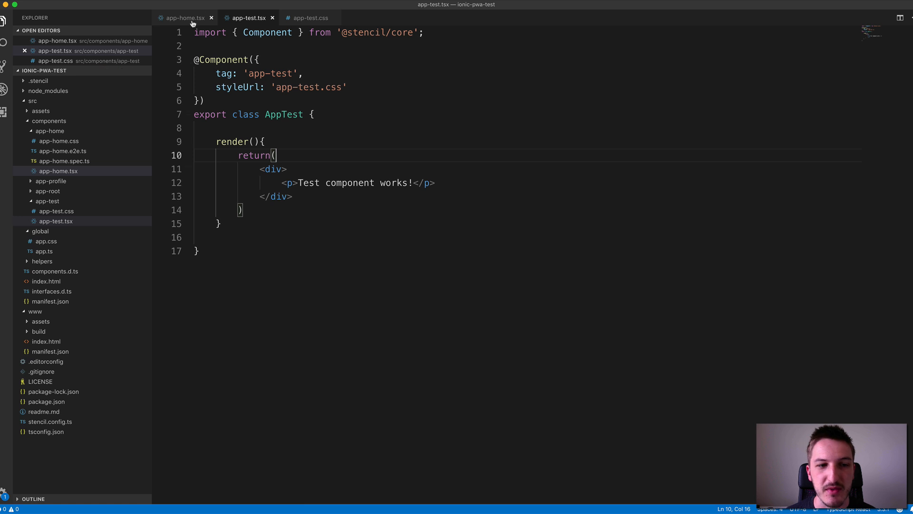
left_click(185, 17)
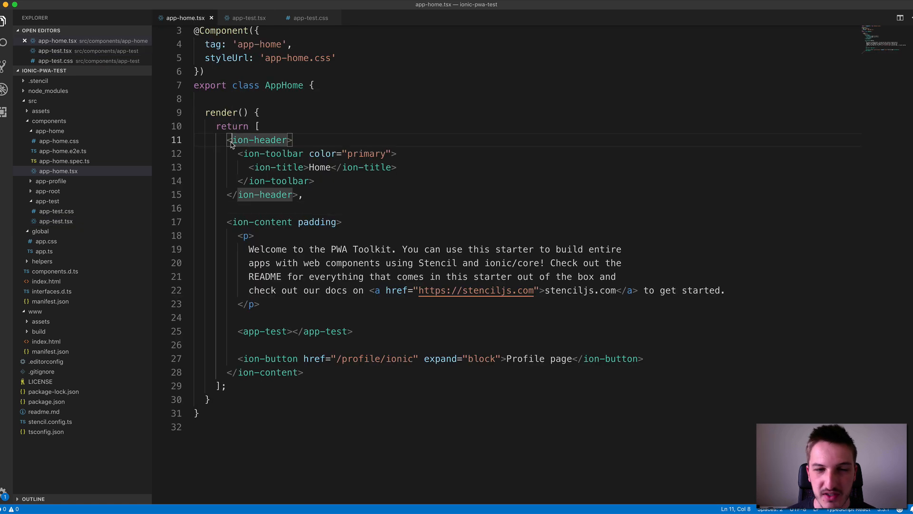
left_click_drag(232, 139, 303, 372)
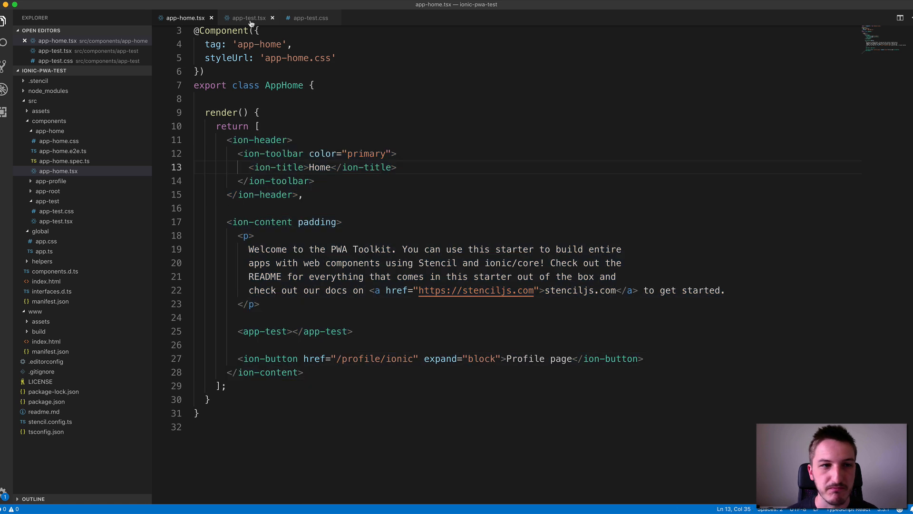
left_click(248, 17)
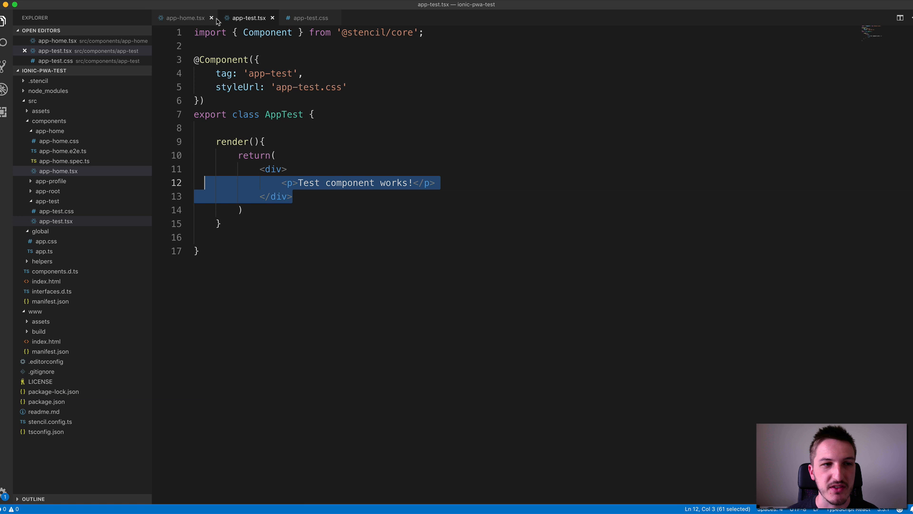
left_click(184, 17)
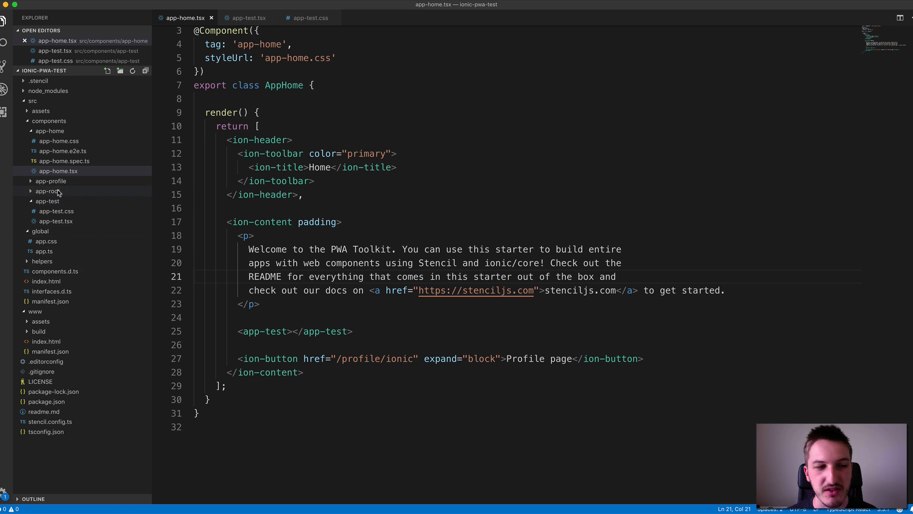
Review the app-root.tsx router with its app-home and profile routes, then return to app-test.tsx.
left_click(48, 191)
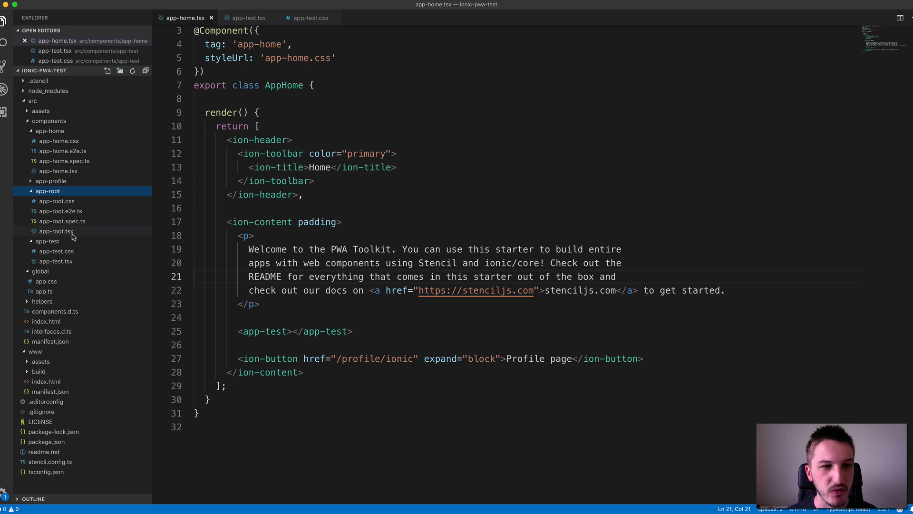
left_click(56, 231)
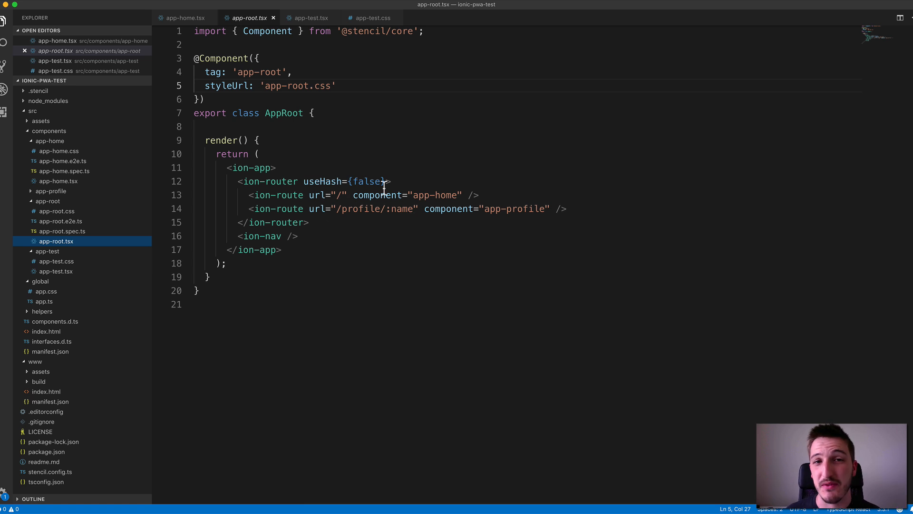
left_click(276, 167)
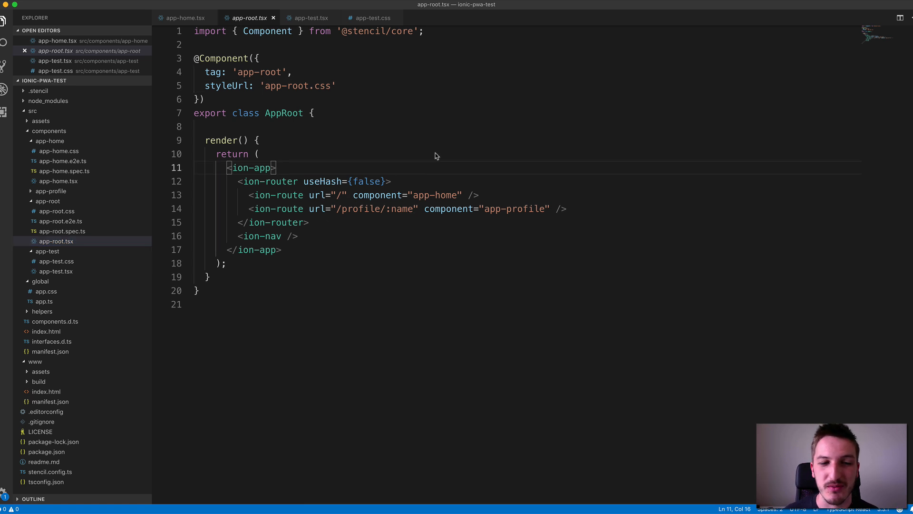
left_click(310, 18)
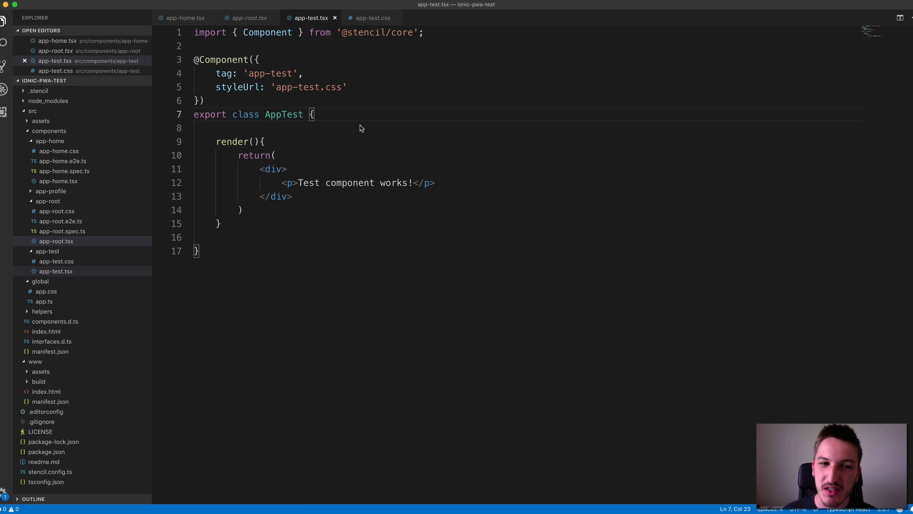